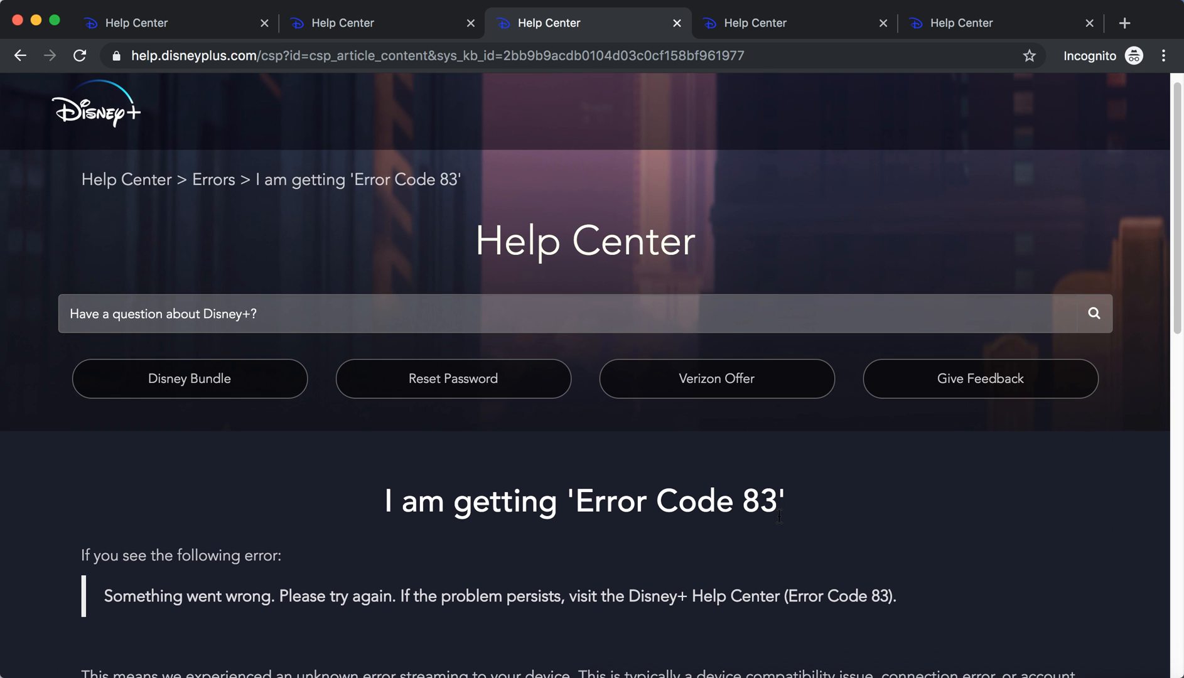
Scroll through the supported devices list covering browsers, mobile, smart TVs, consoles and streaming devices
scroll("down", 3)
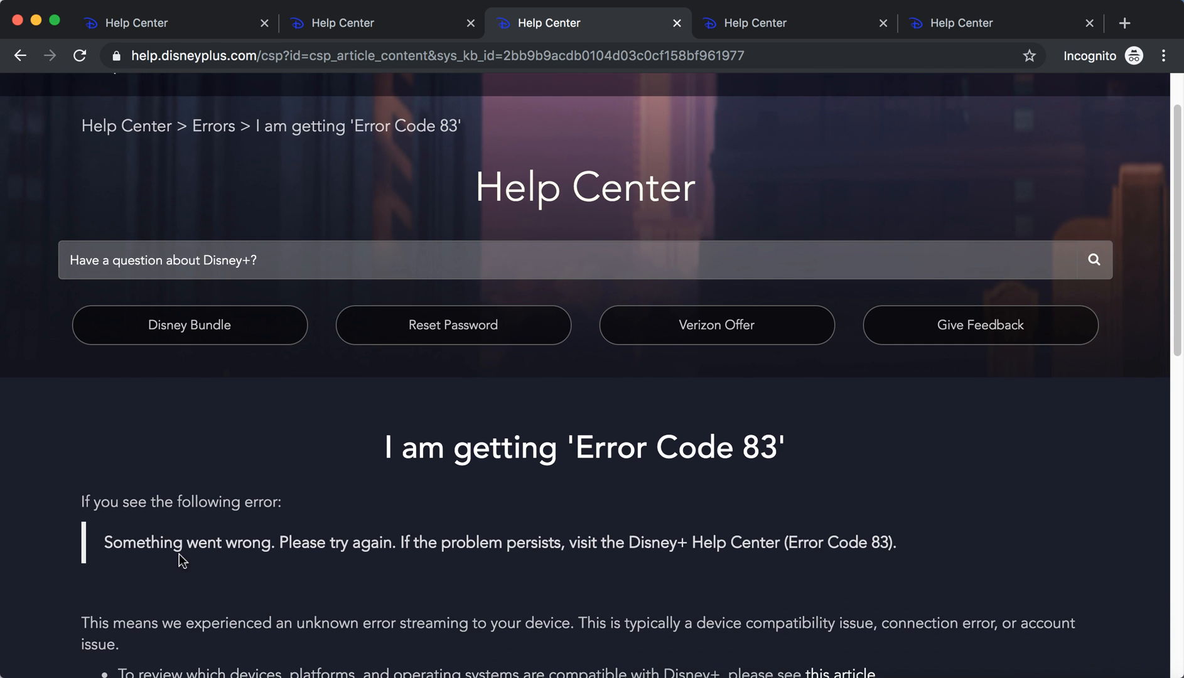
mouse_move(497, 544)
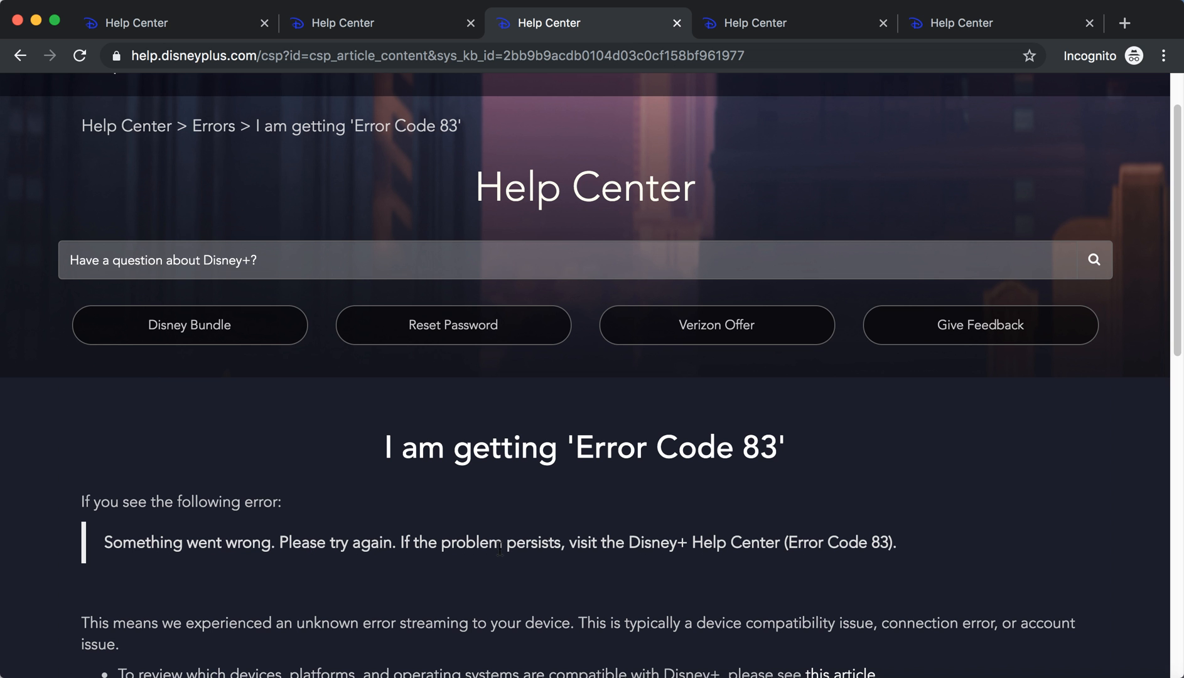
mouse_move(725, 542)
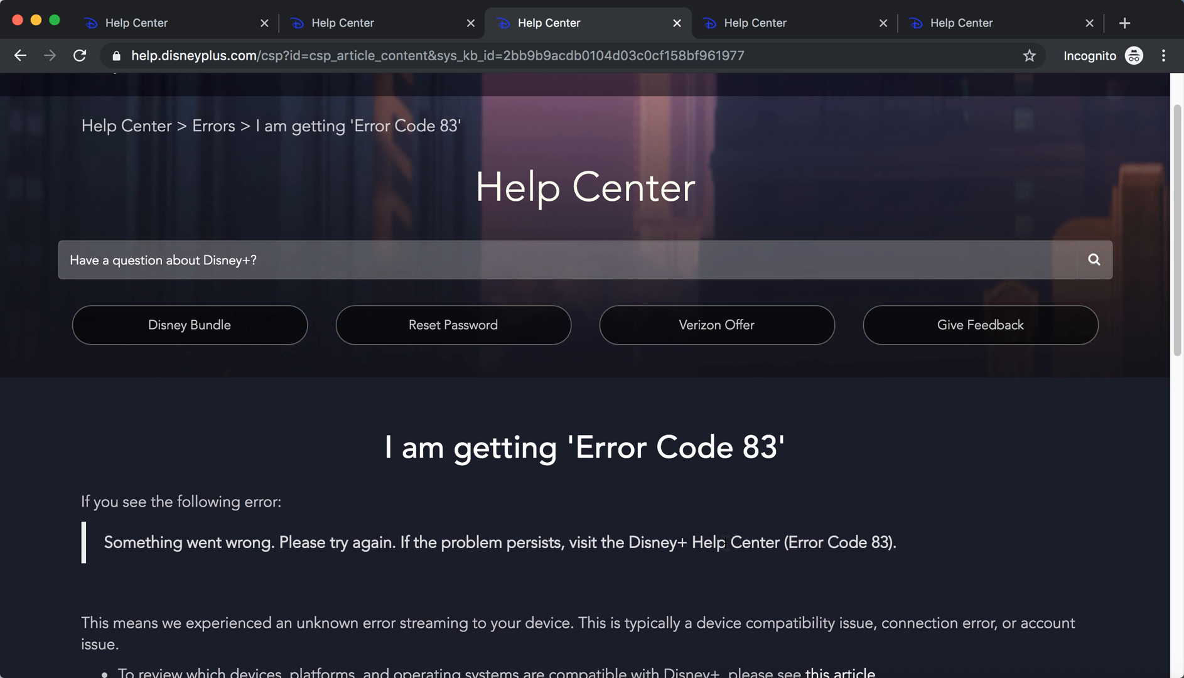
scroll("down", 3)
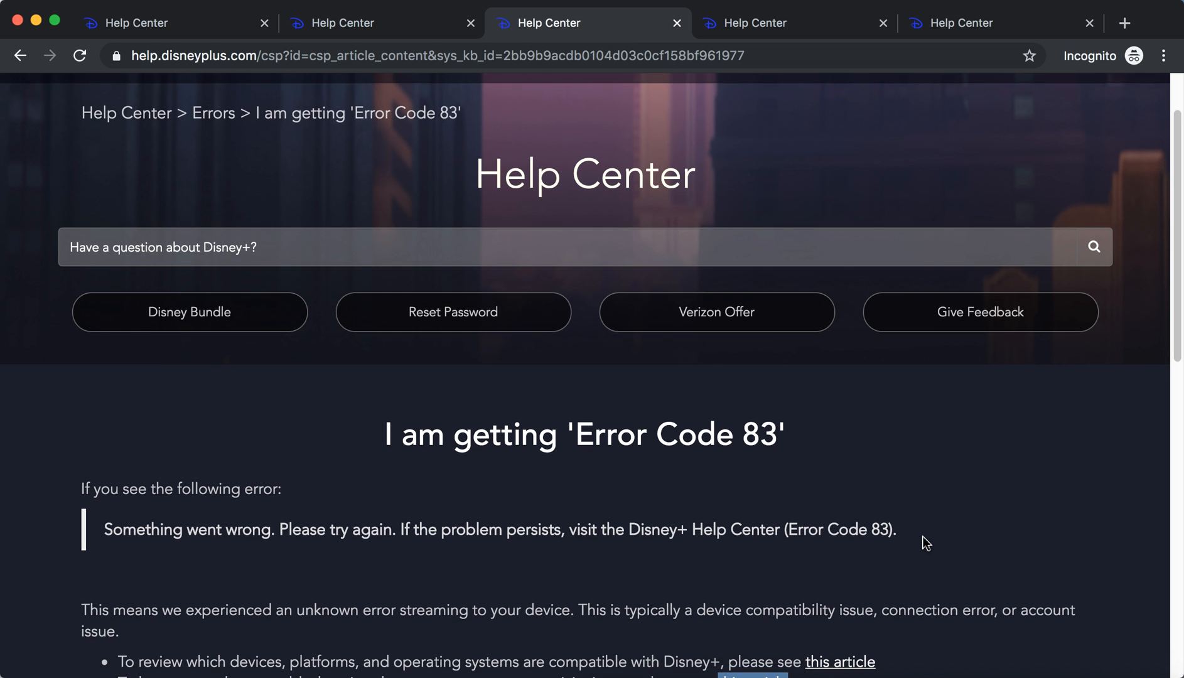
scroll("down", 3)
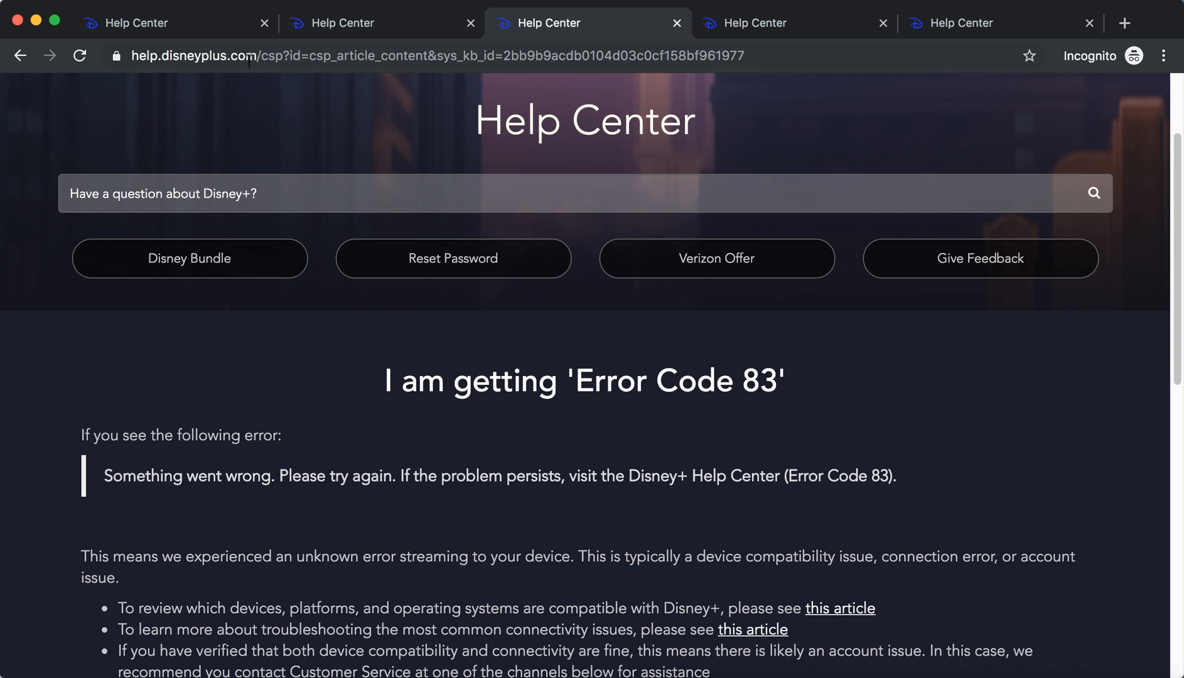
scroll("down", 3)
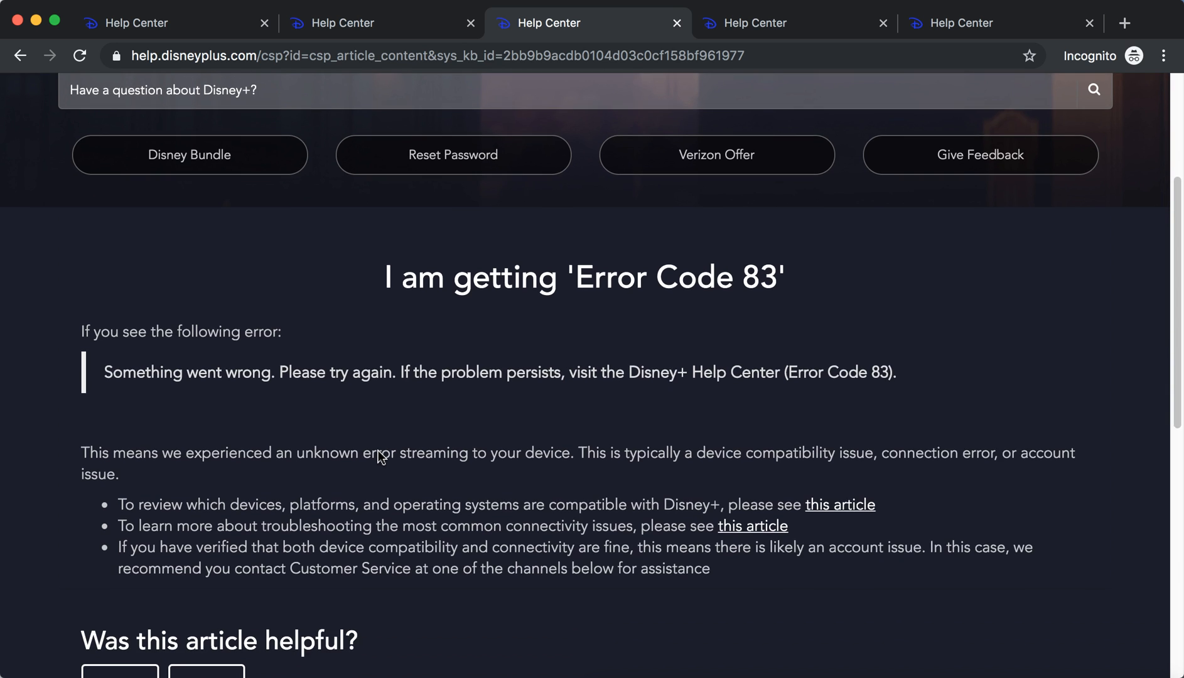
scroll("down", 3)
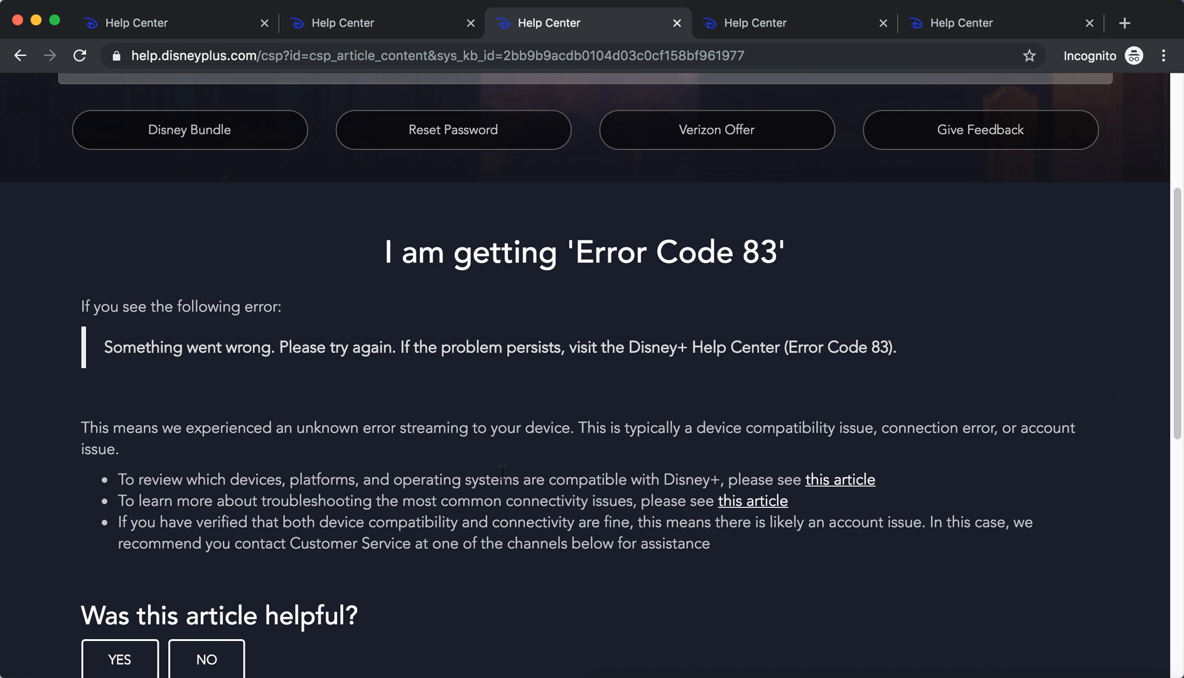
mouse_move(807, 36)
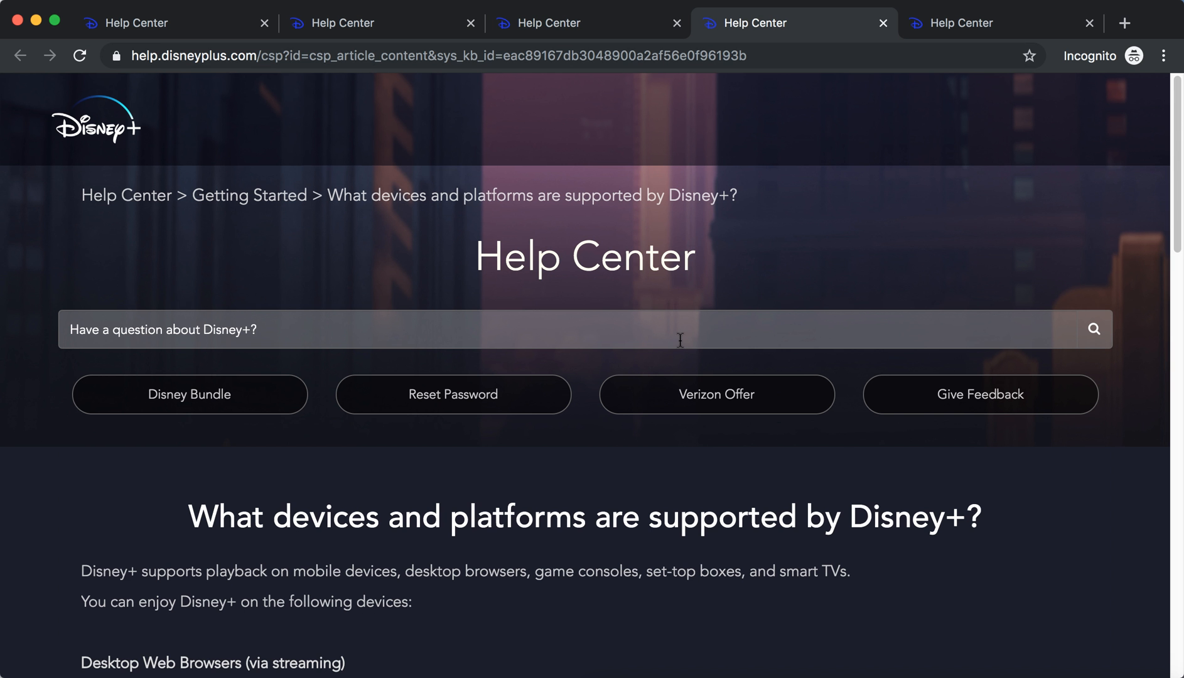
scroll("down", 3)
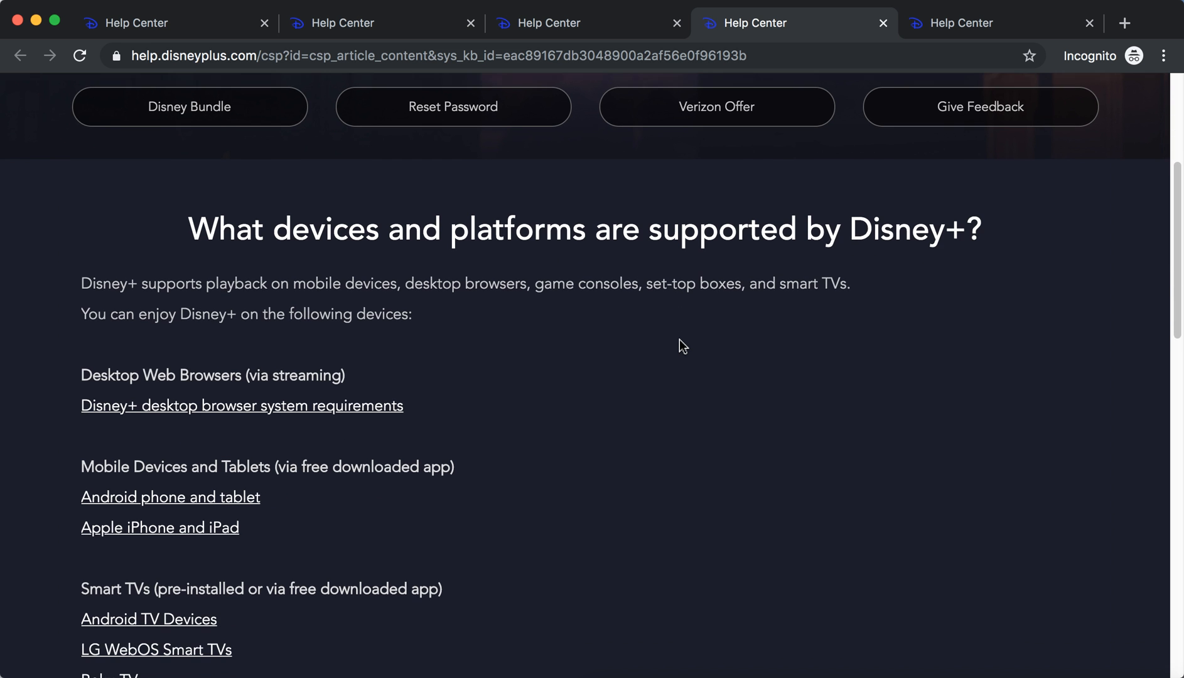
scroll("down", 3)
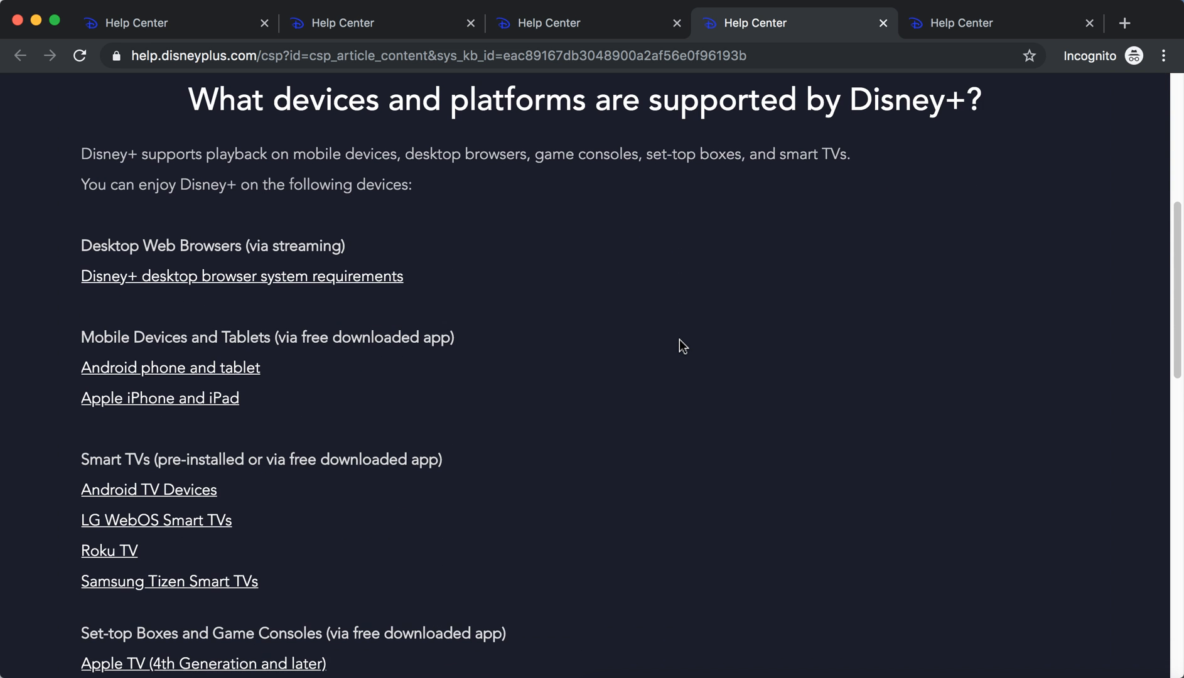
scroll("down", 3)
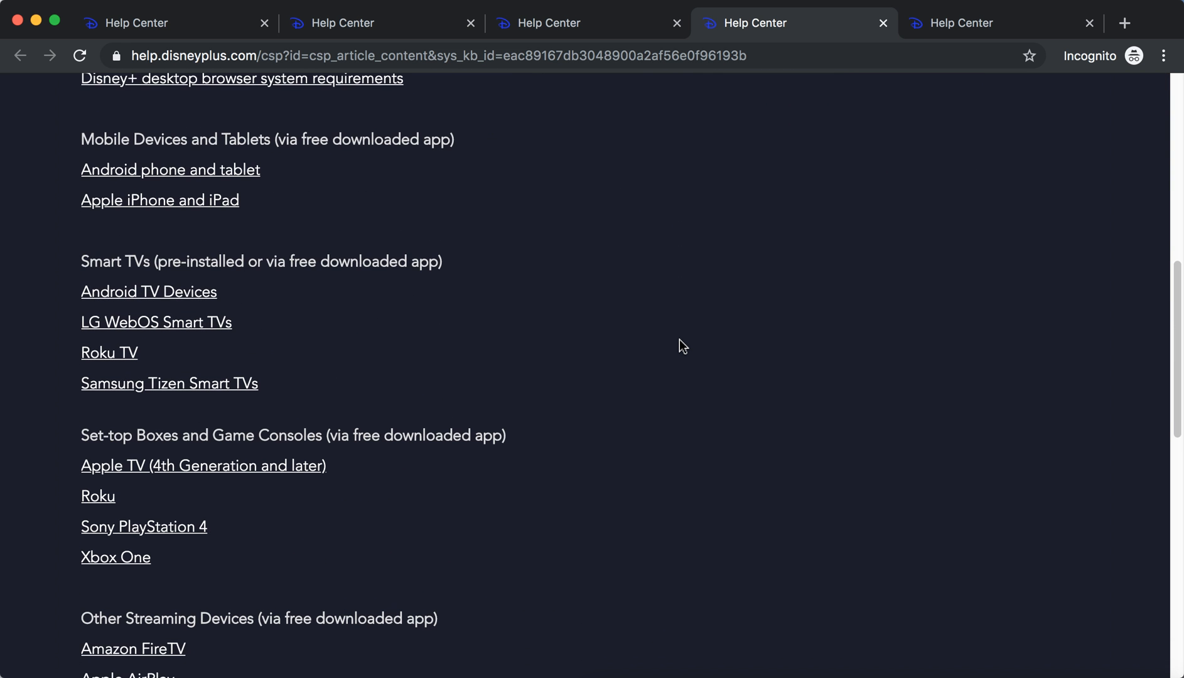
scroll("down", 3)
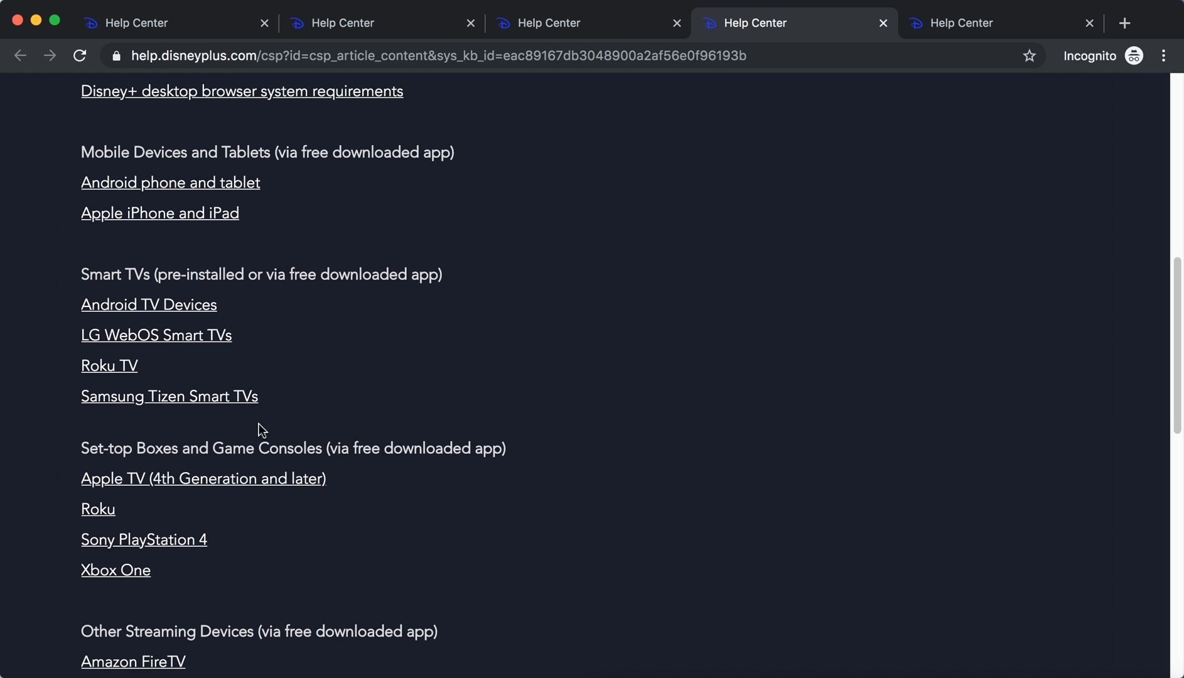
mouse_move(385, 444)
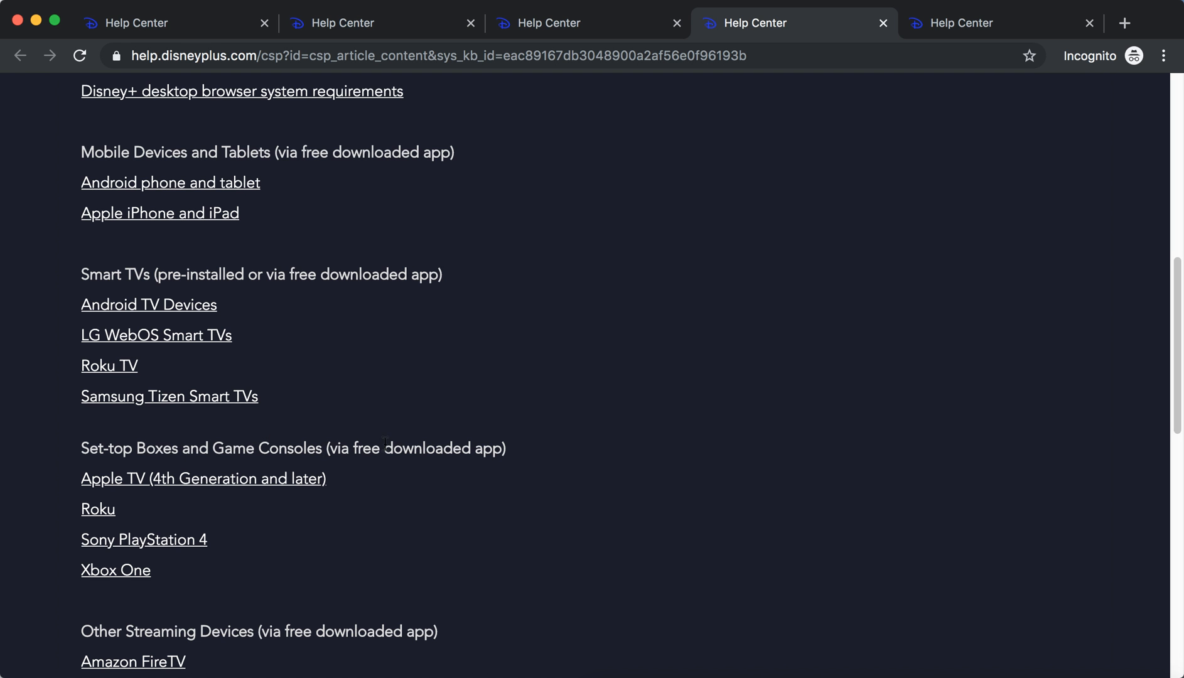
mouse_move(248, 519)
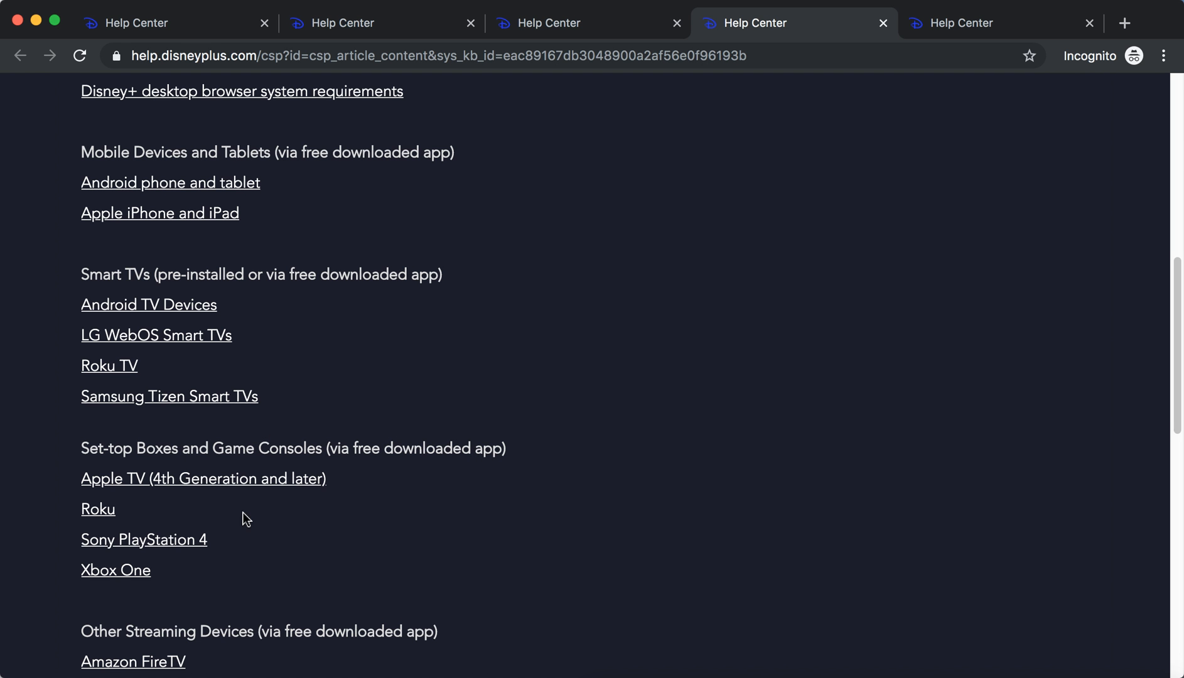
mouse_move(242, 517)
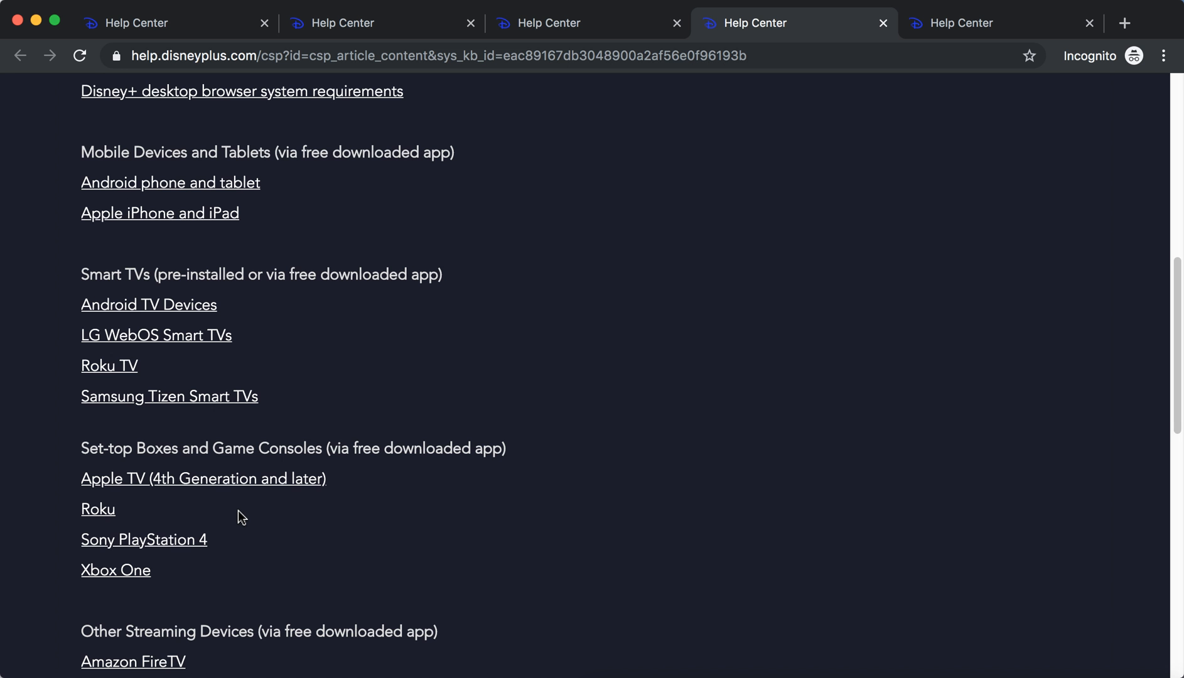
scroll("down", 3)
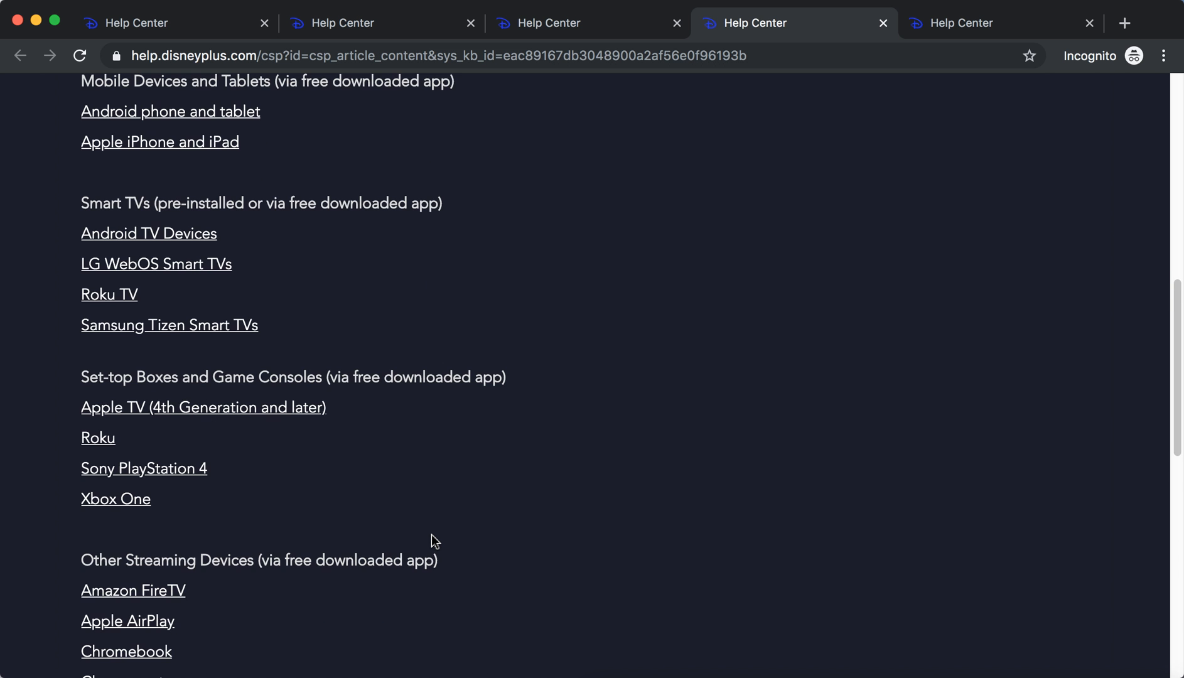
scroll("down", 3)
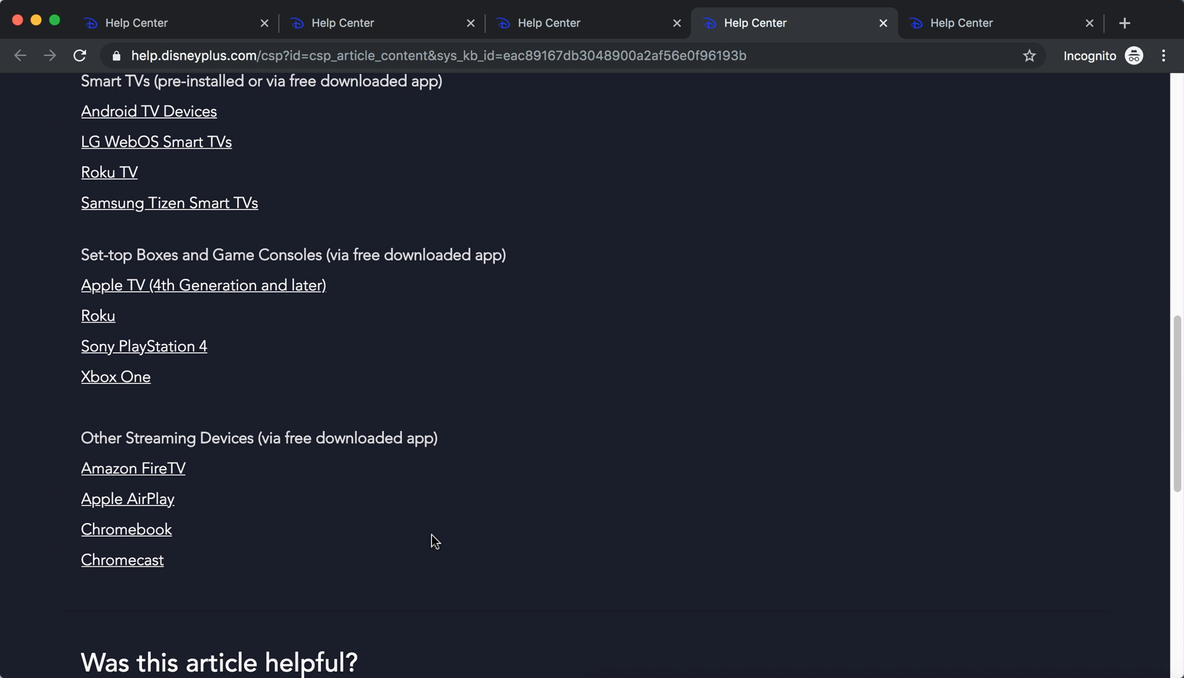
scroll("up", 3)
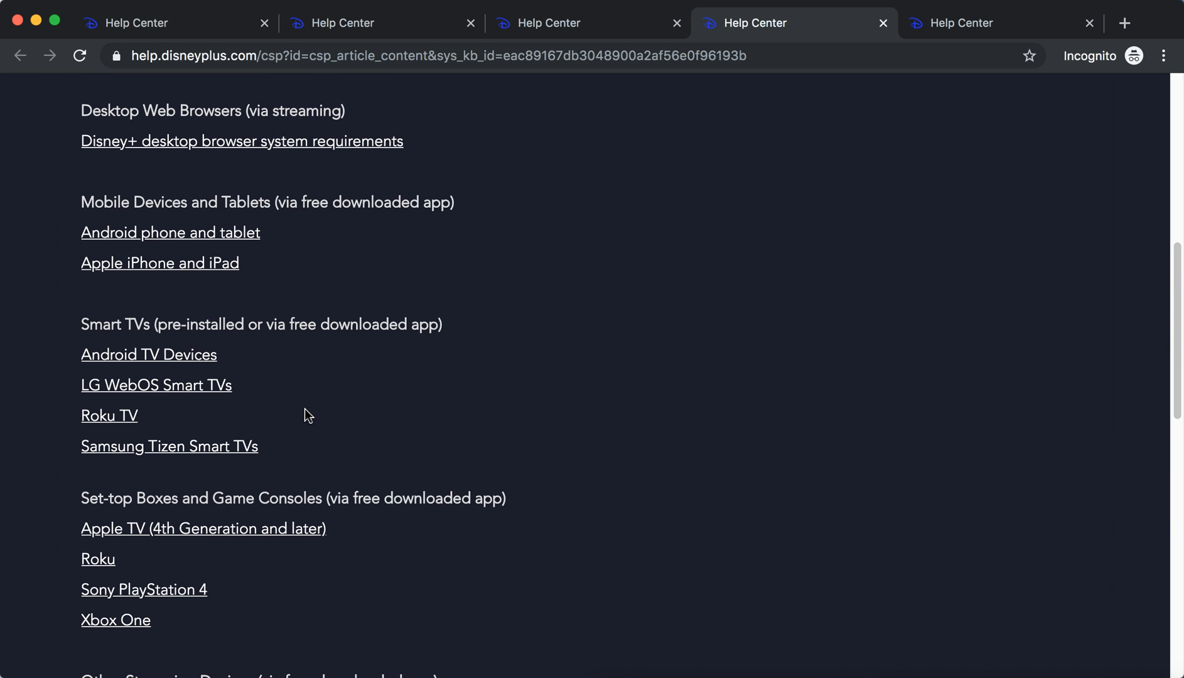
mouse_move(379, 383)
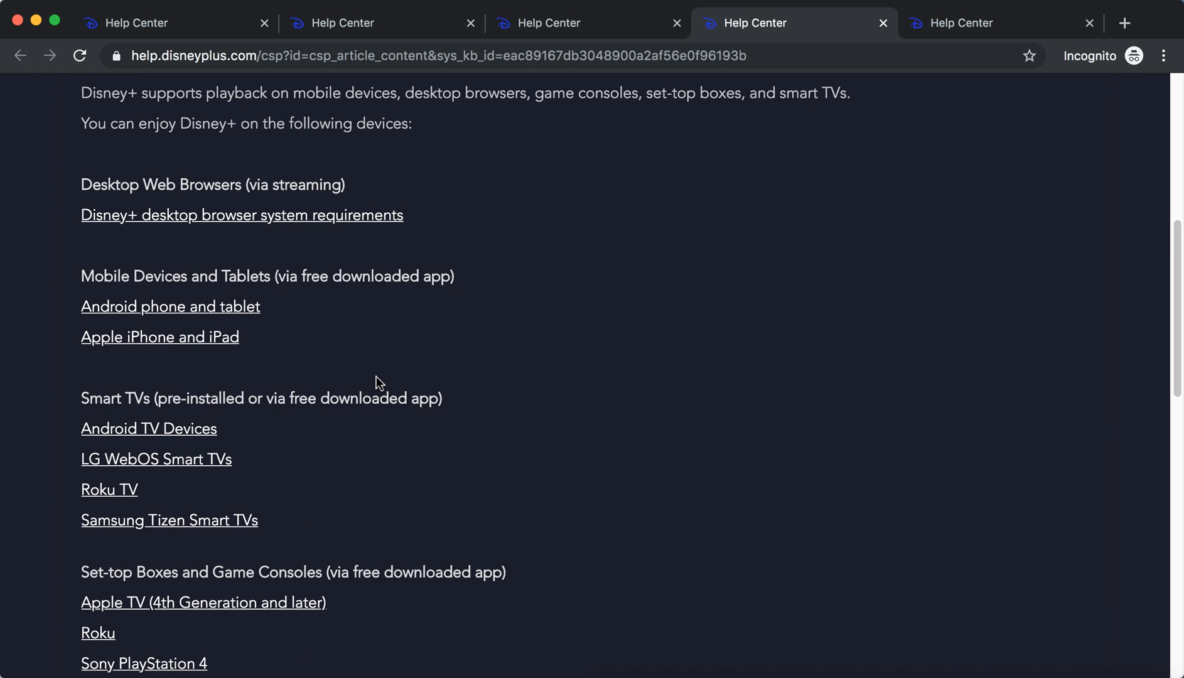
scroll("up", 3)
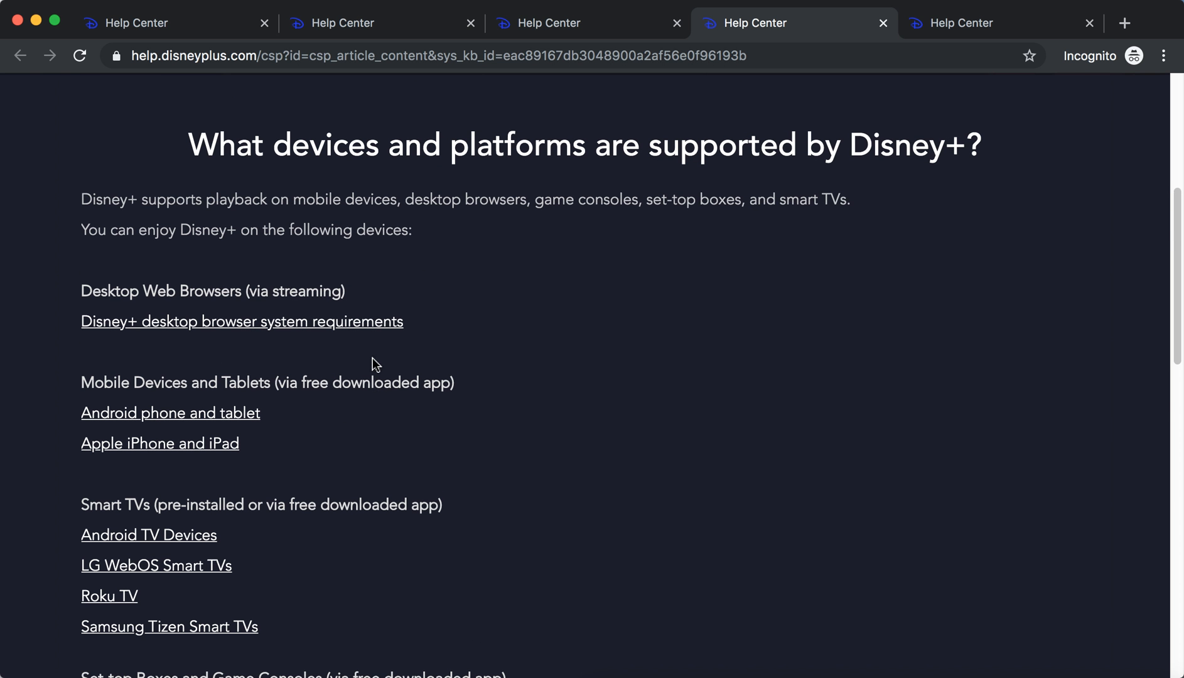
mouse_move(211, 429)
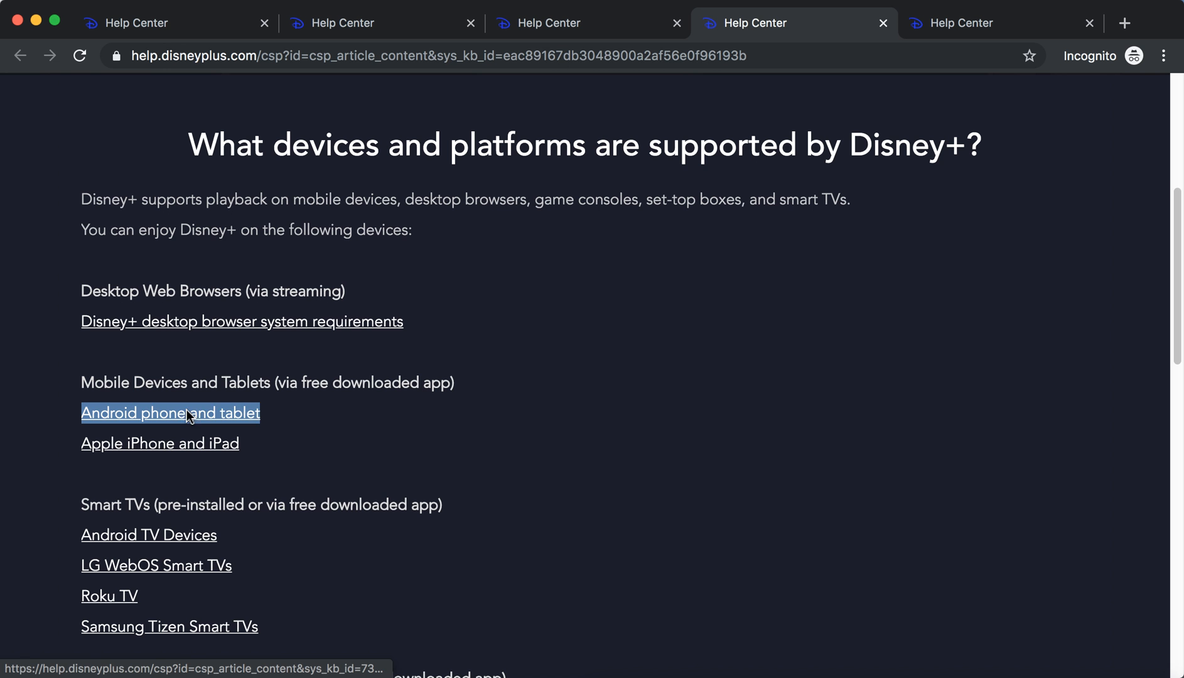
Open the Android phone and tablet and Apple iPhone and iPad articles in new tabs
right_click(170, 414)
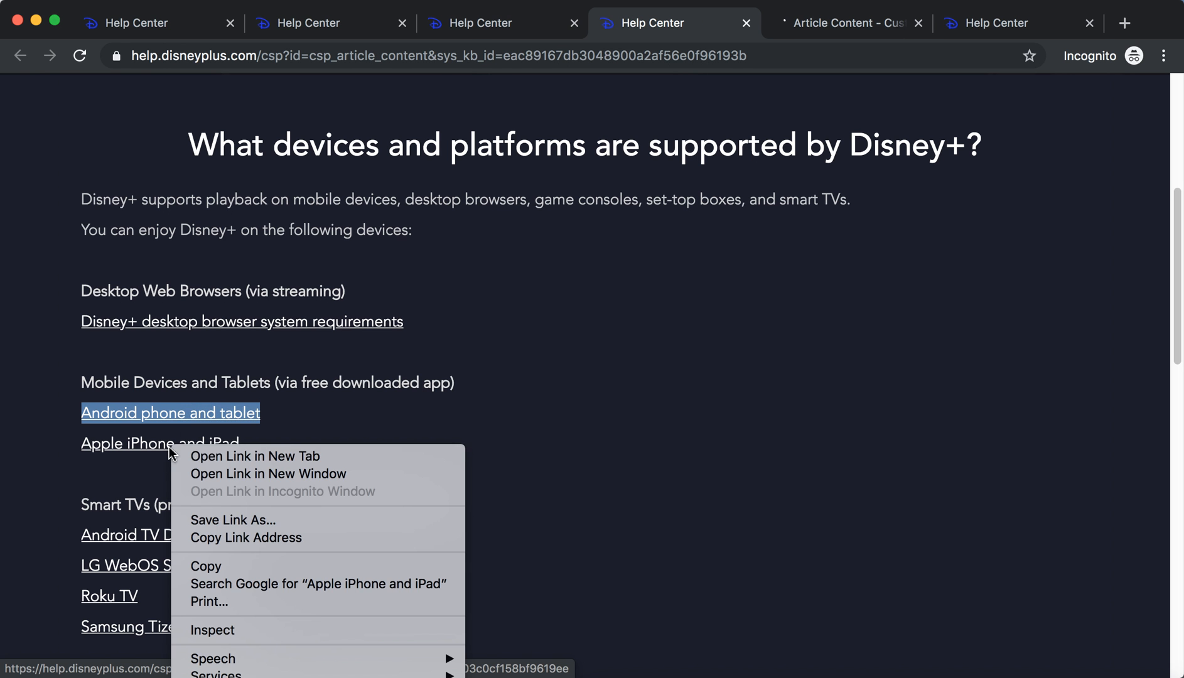
left_click(255, 456)
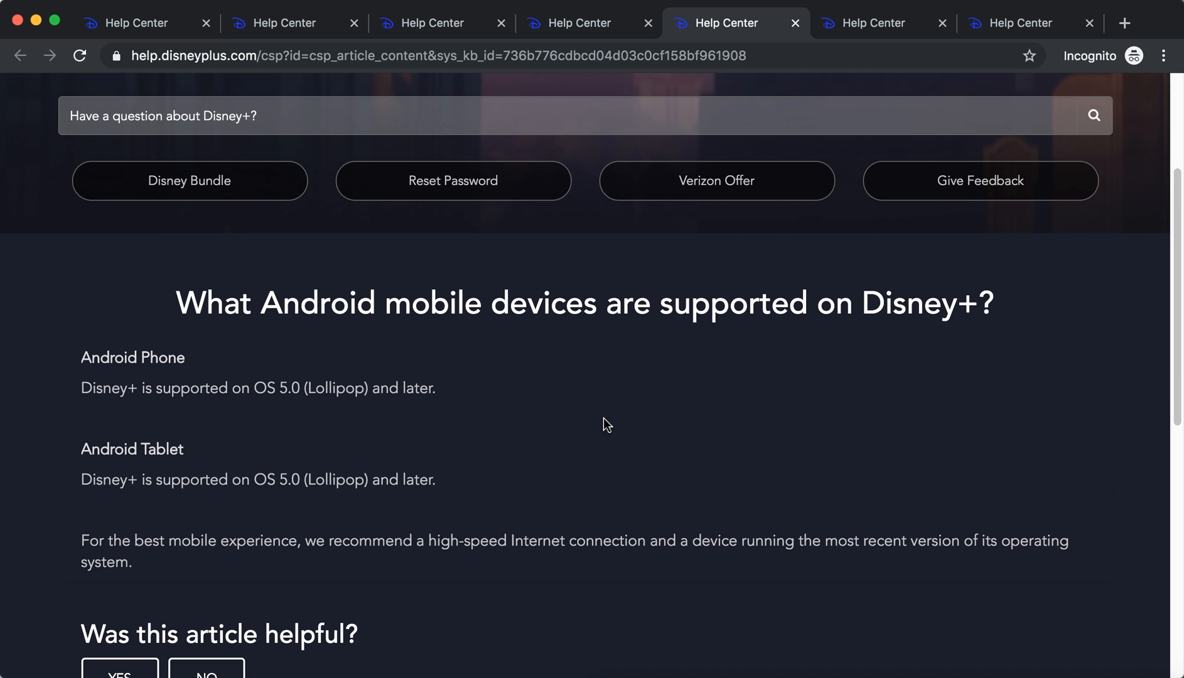
mouse_move(235, 410)
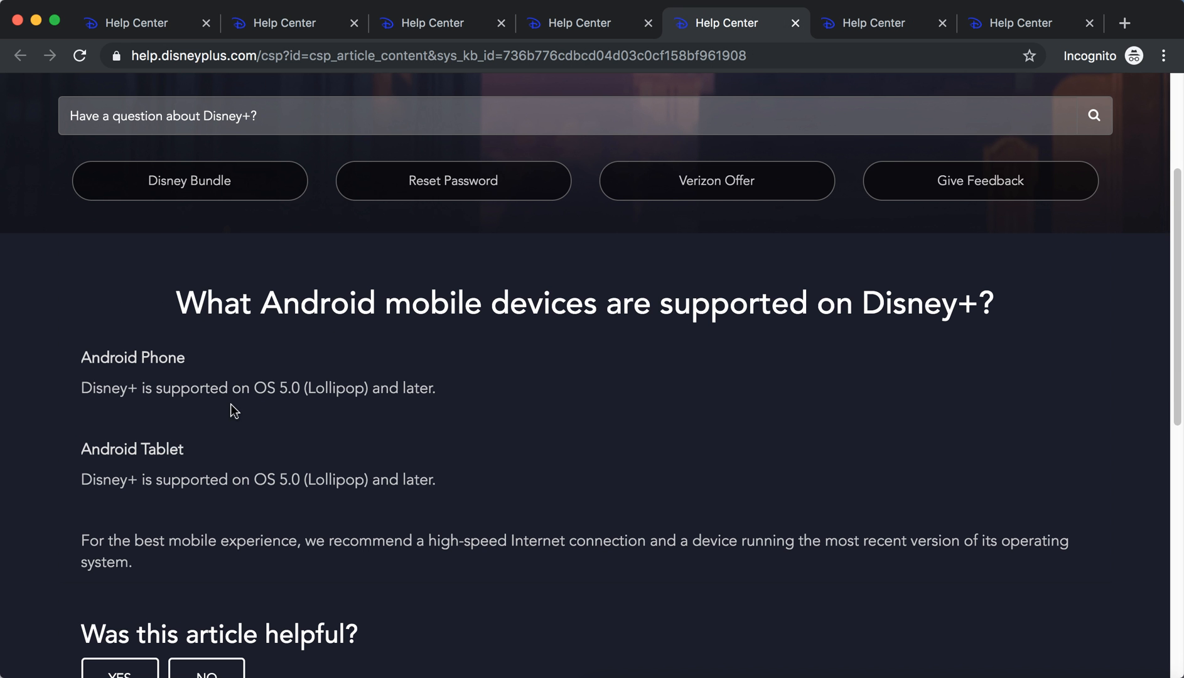
mouse_move(303, 410)
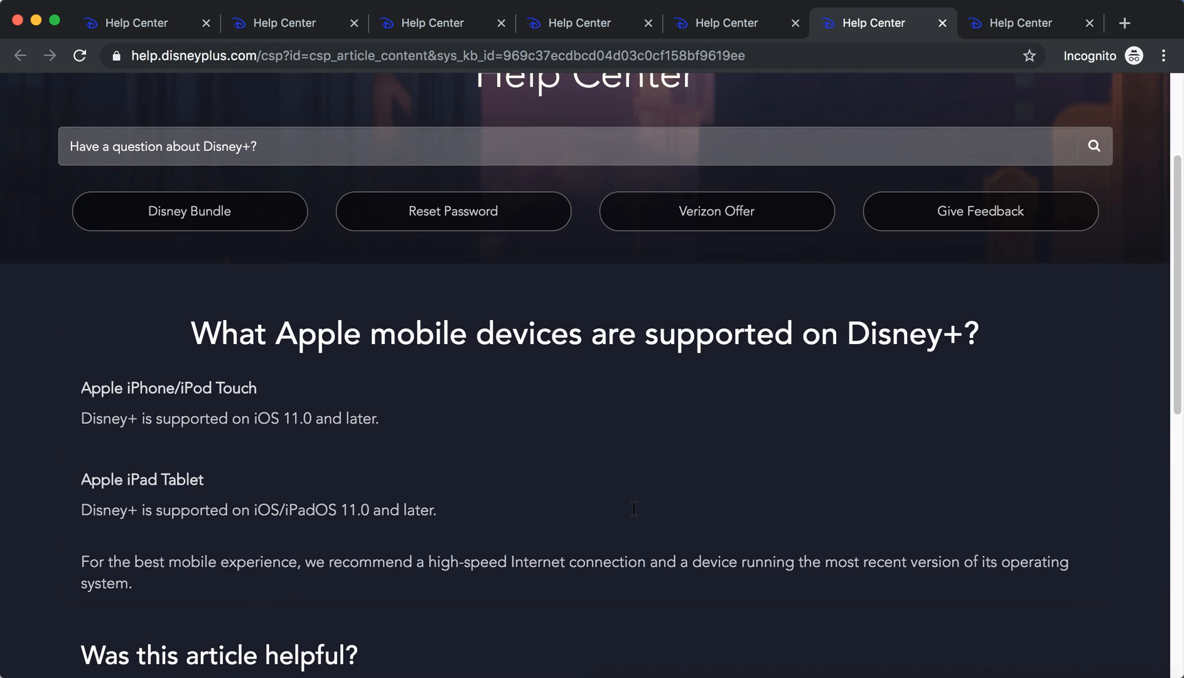
Scroll the Apple mobile devices article to the iOS and iPadOS 11.0 requirement
scroll("down", 3)
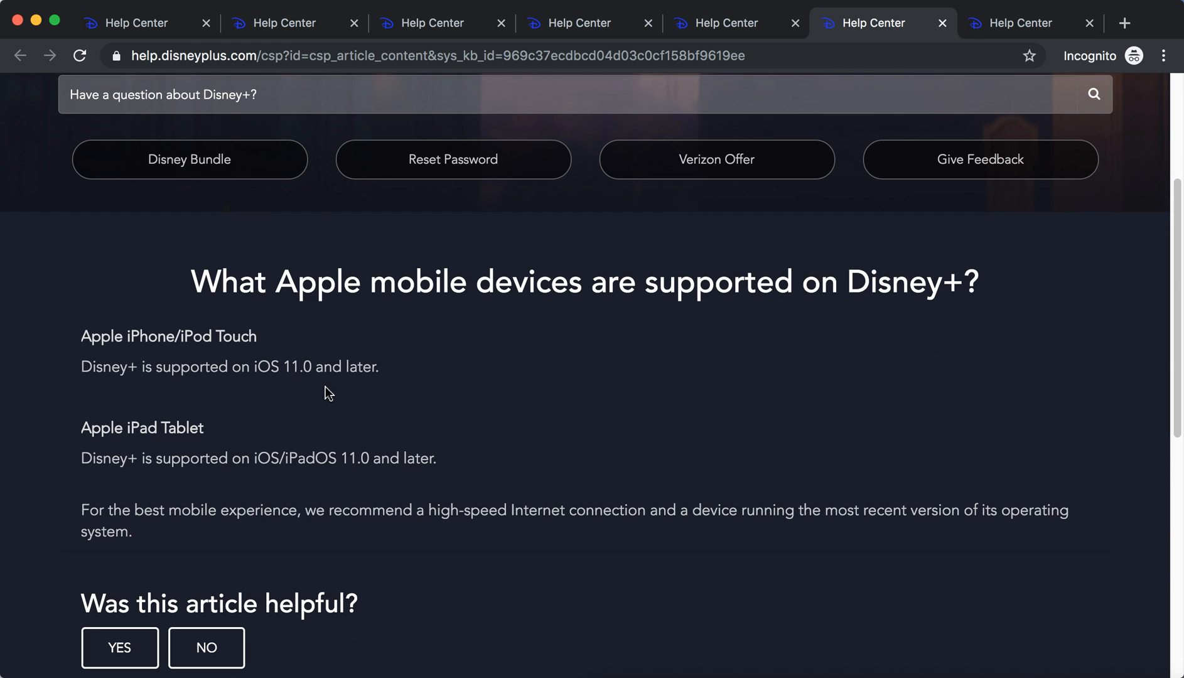
mouse_move(338, 377)
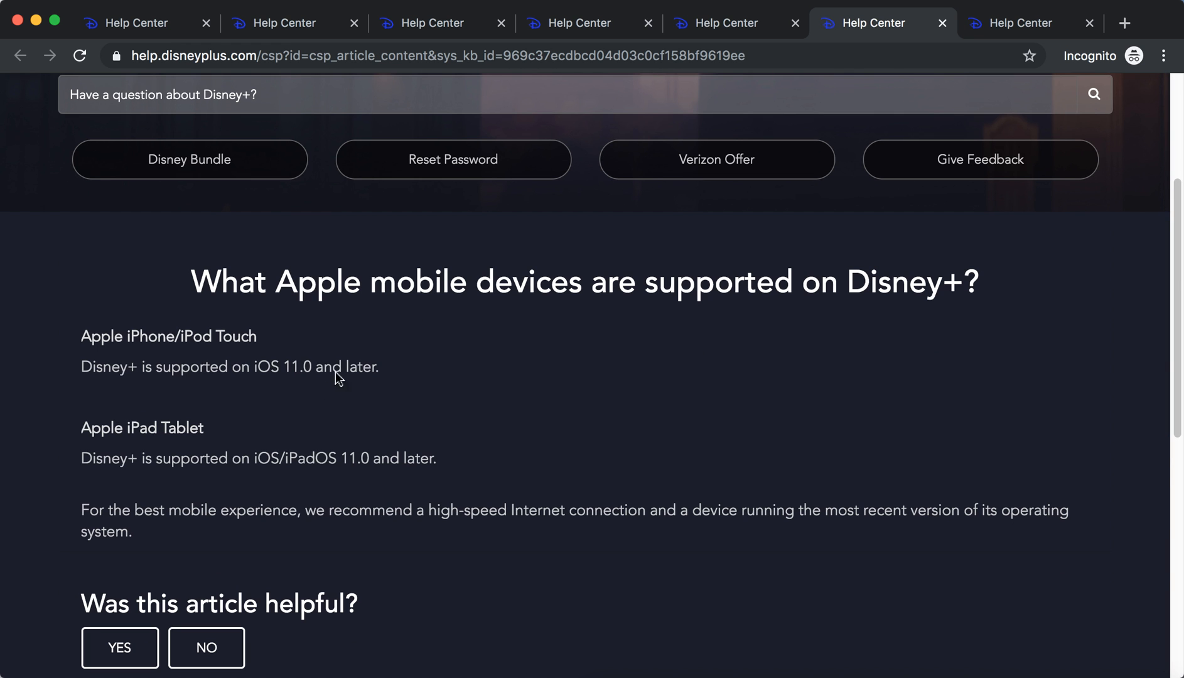
mouse_move(440, 392)
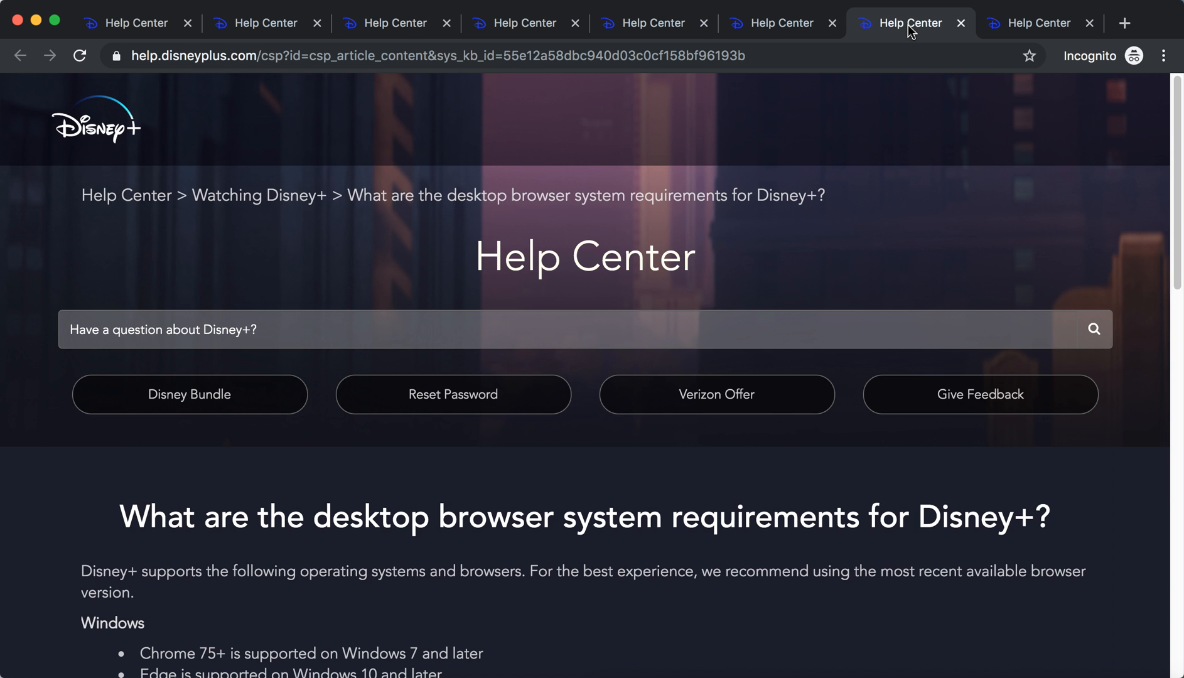
scroll("down", 3)
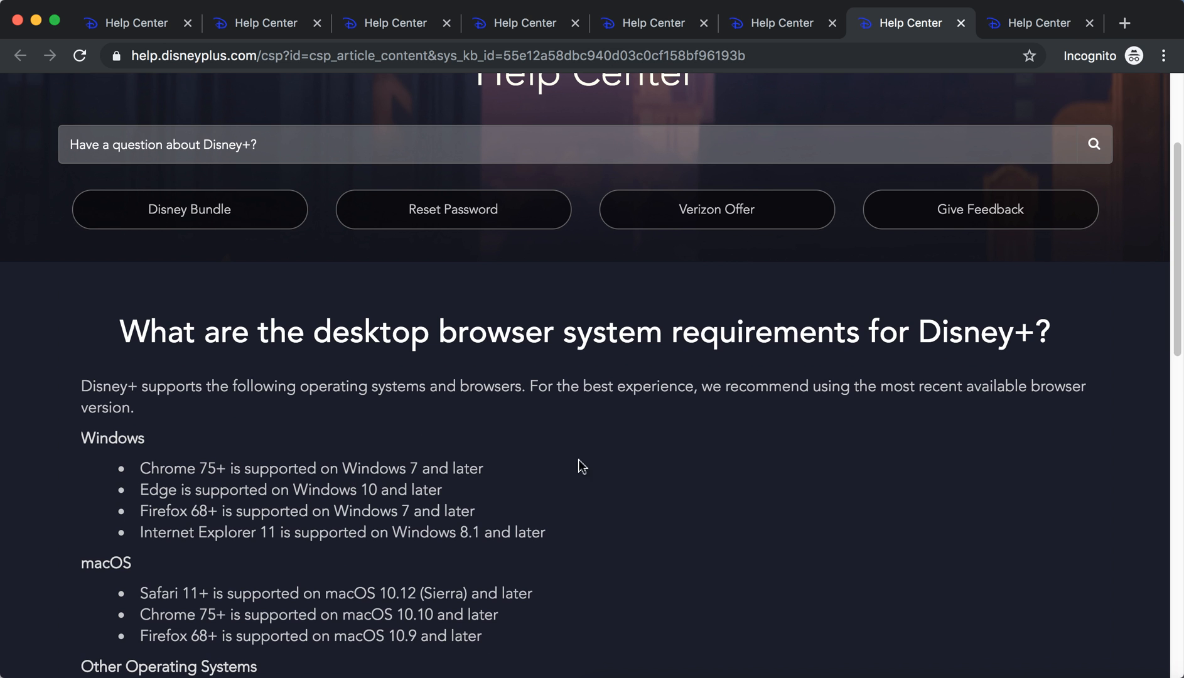
scroll("down", 3)
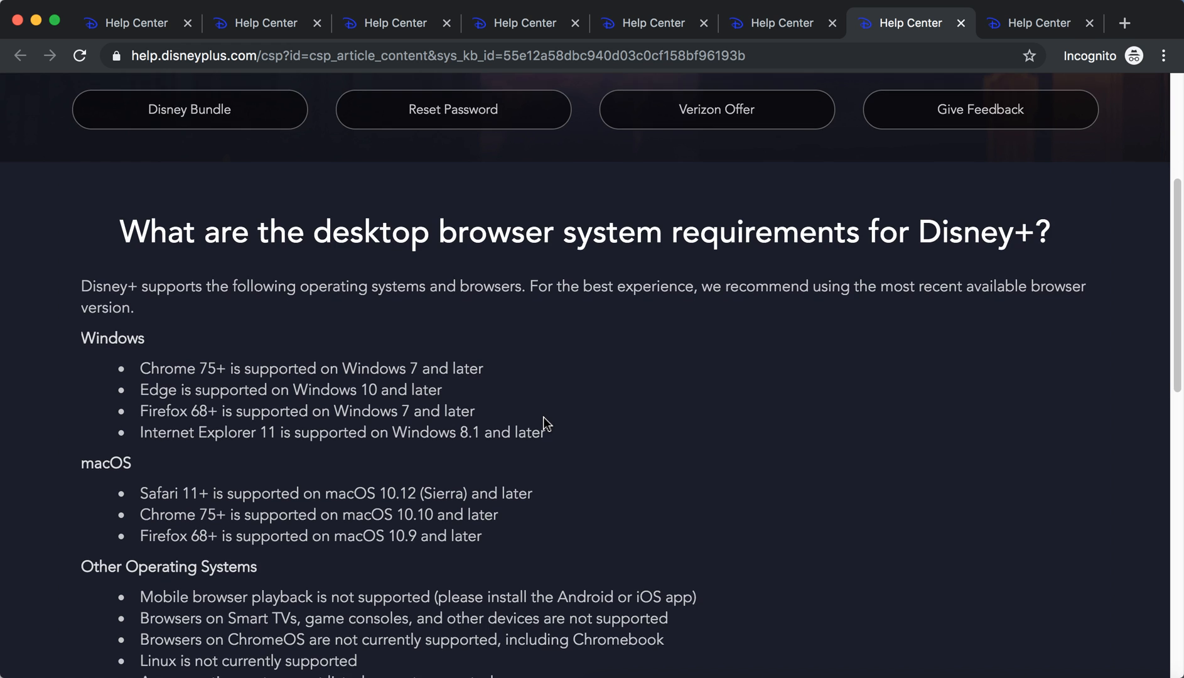
scroll("down", 3)
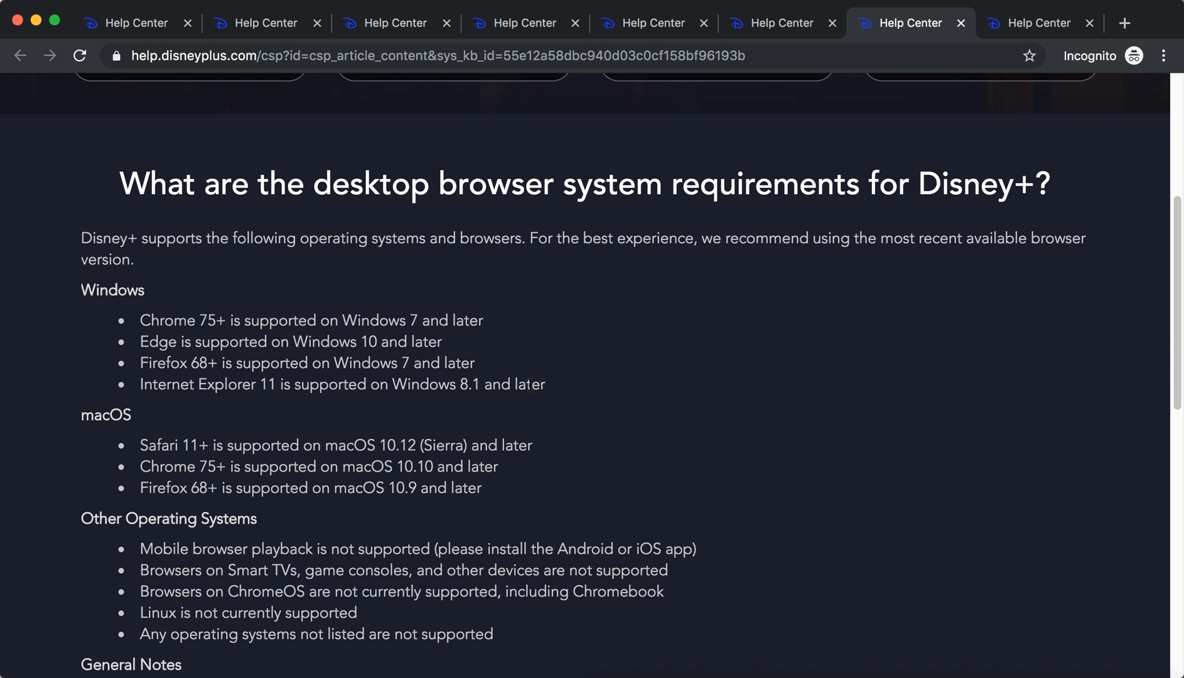
mouse_move(529, 354)
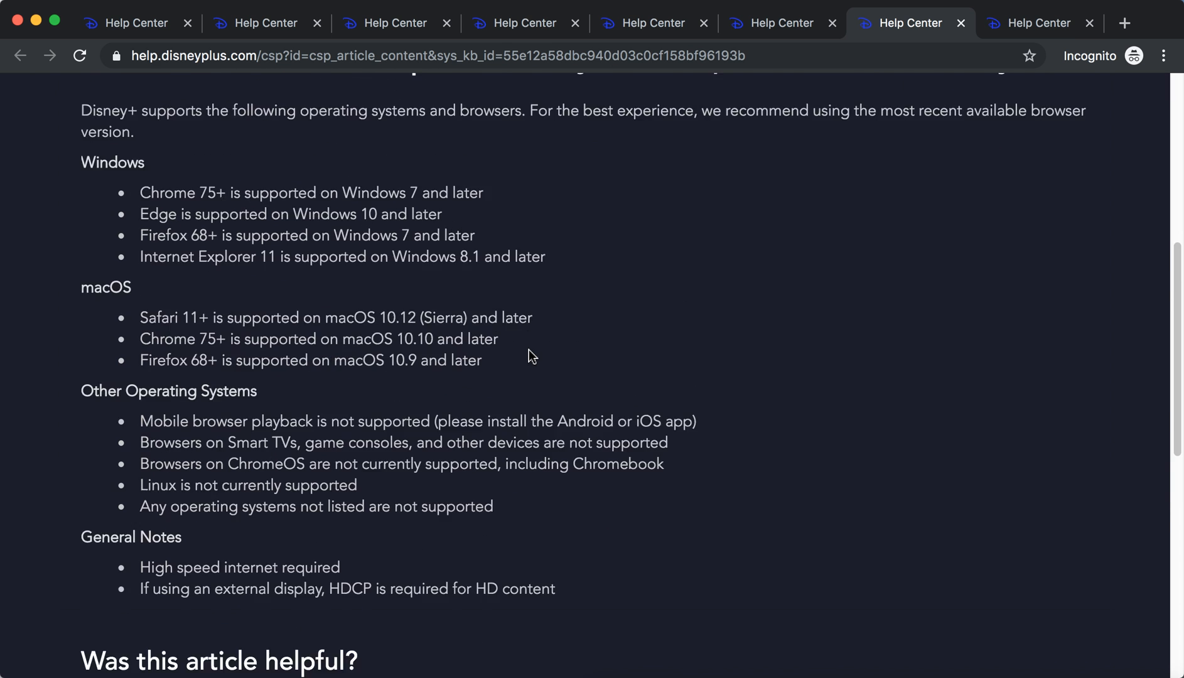
left_click(396, 22)
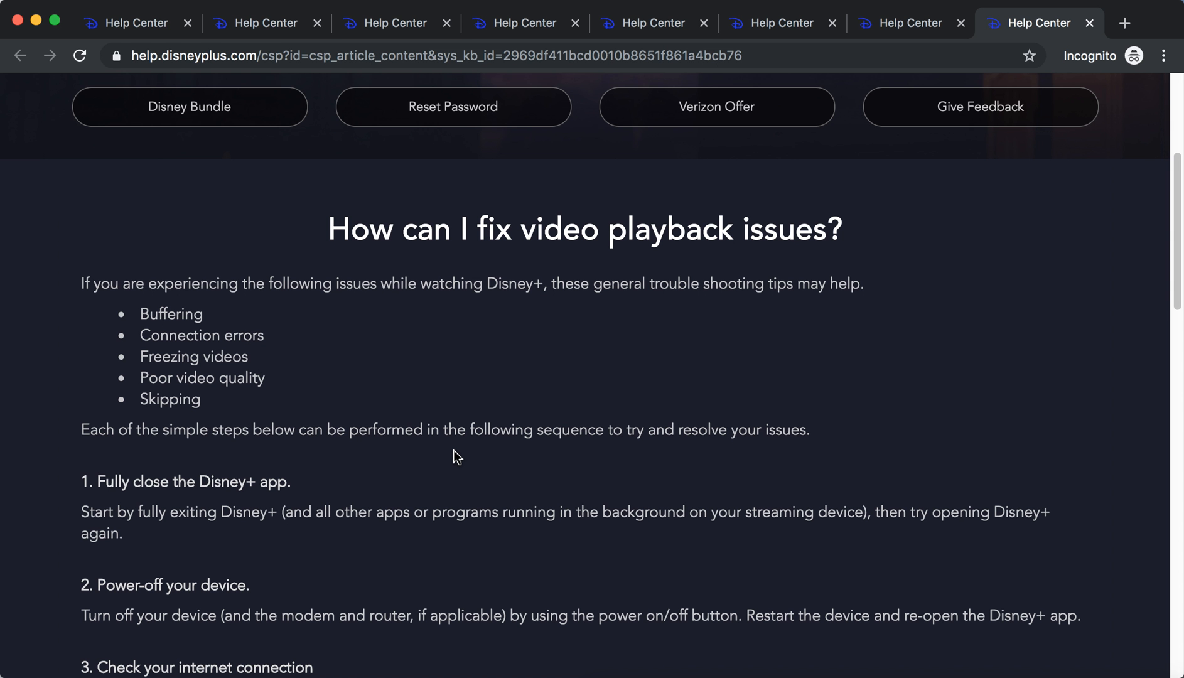
Scroll down through the nine troubleshooting steps of the video playback issues article
scroll("down", 3)
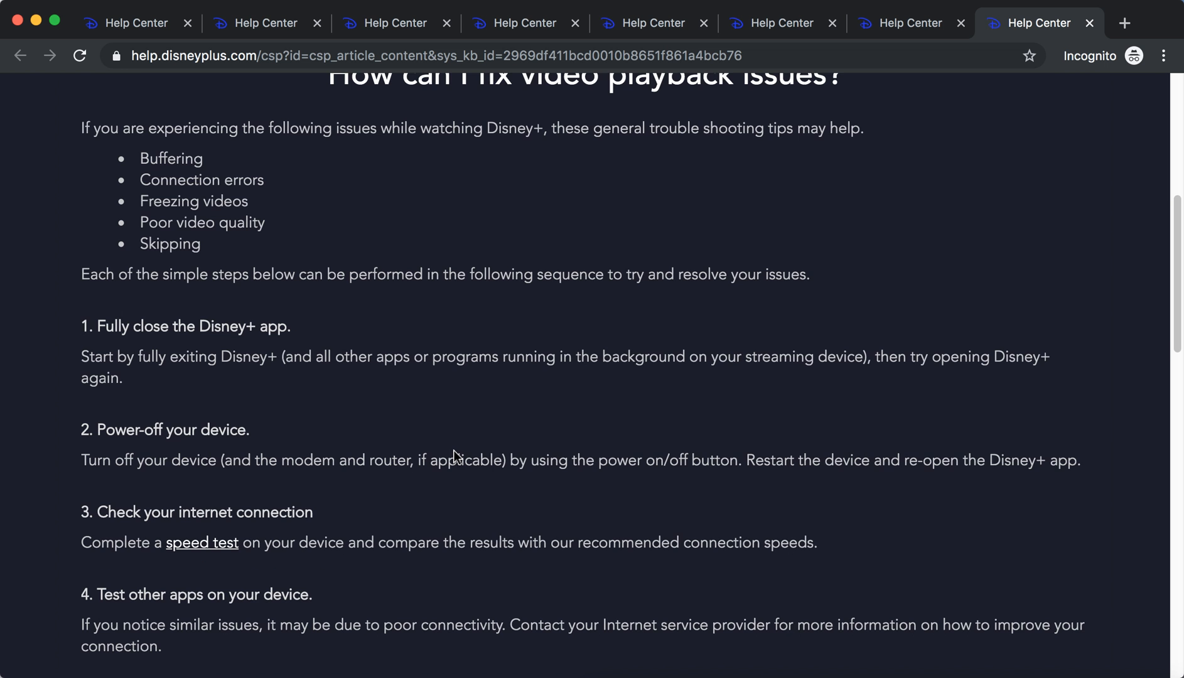
scroll("down", 3)
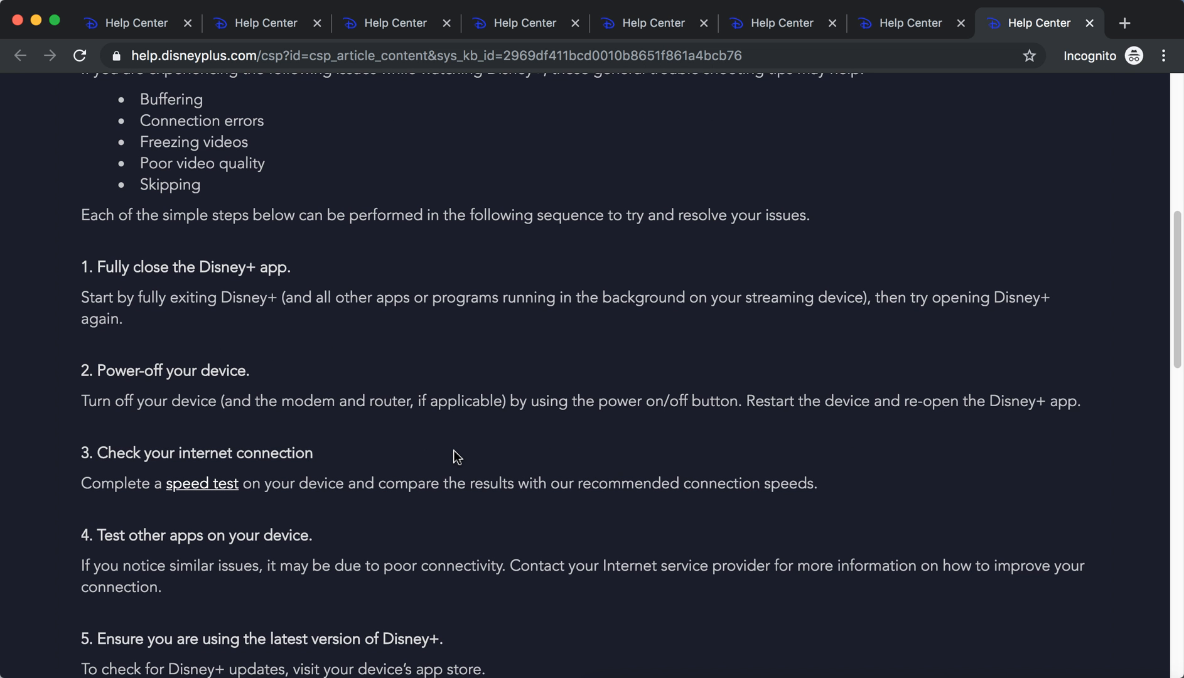
scroll("down", 3)
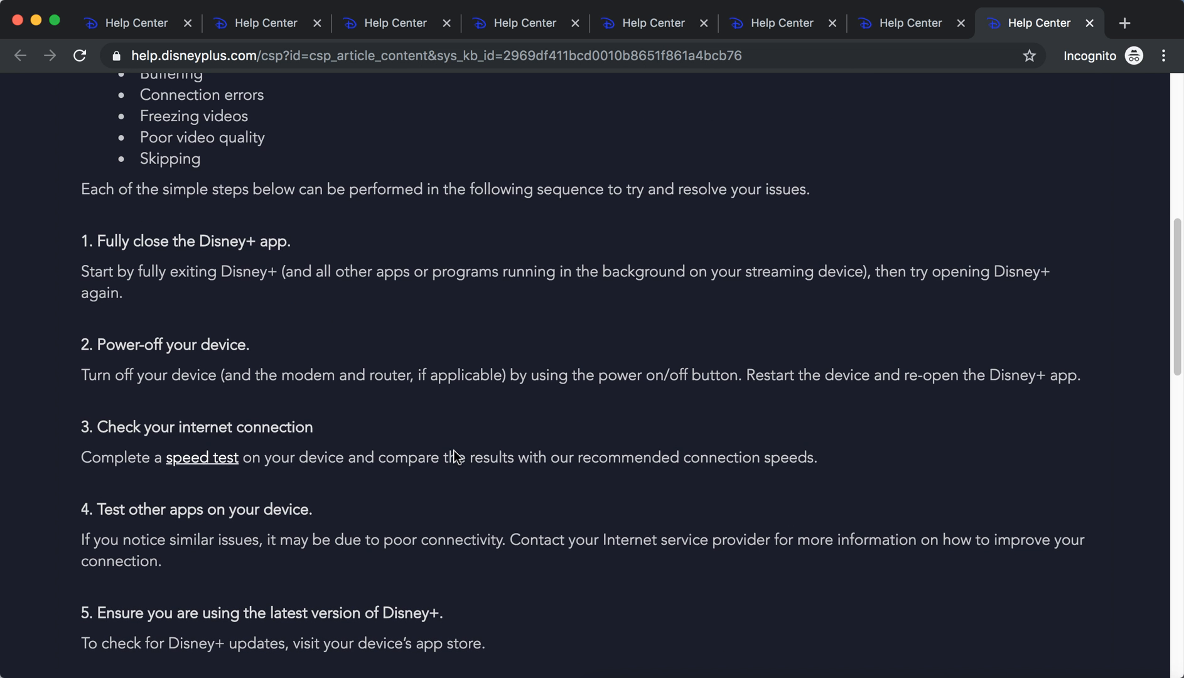
scroll("down", 3)
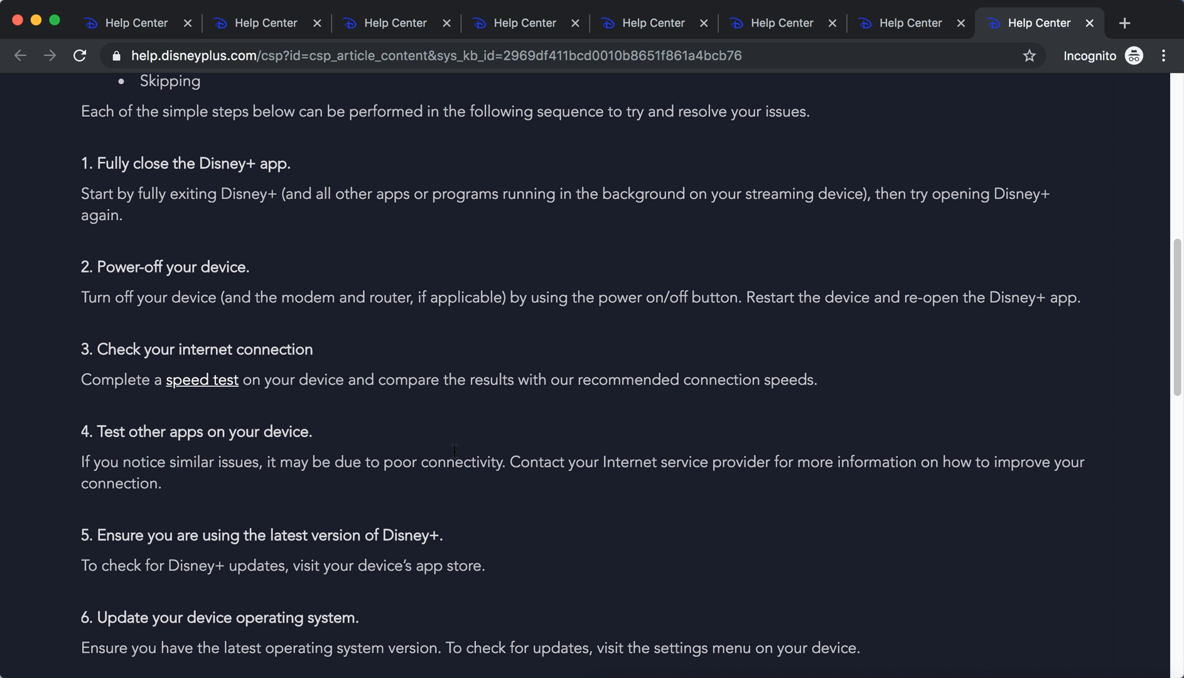
scroll("down", 3)
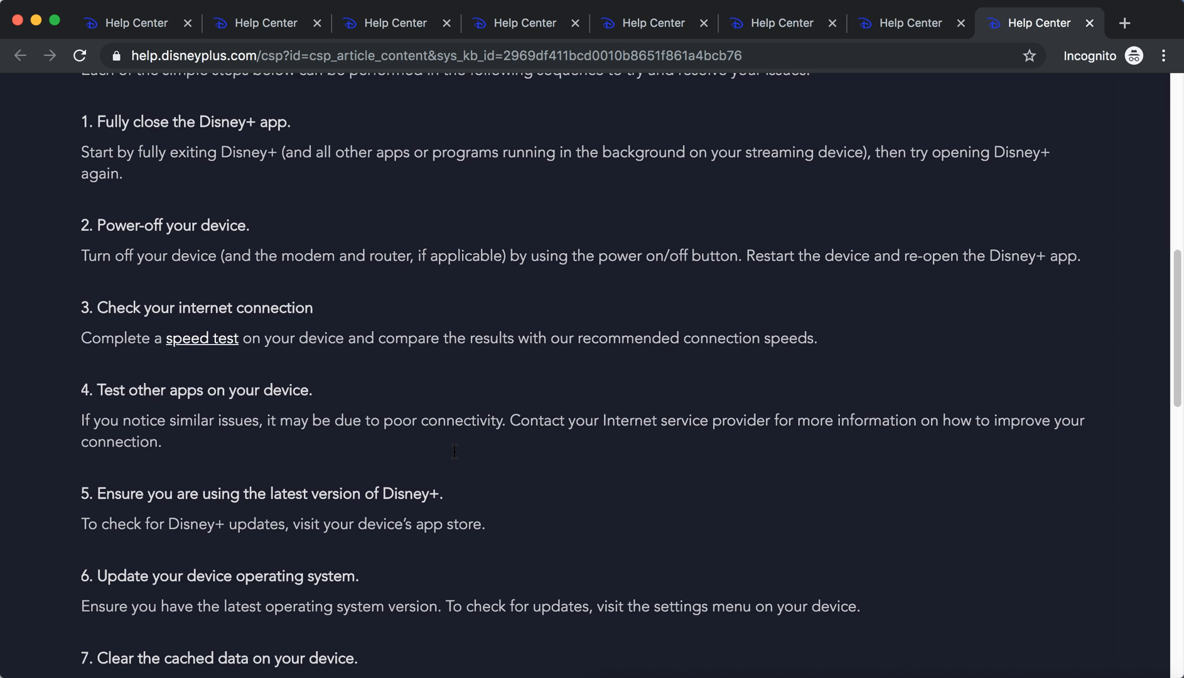
scroll("down", 3)
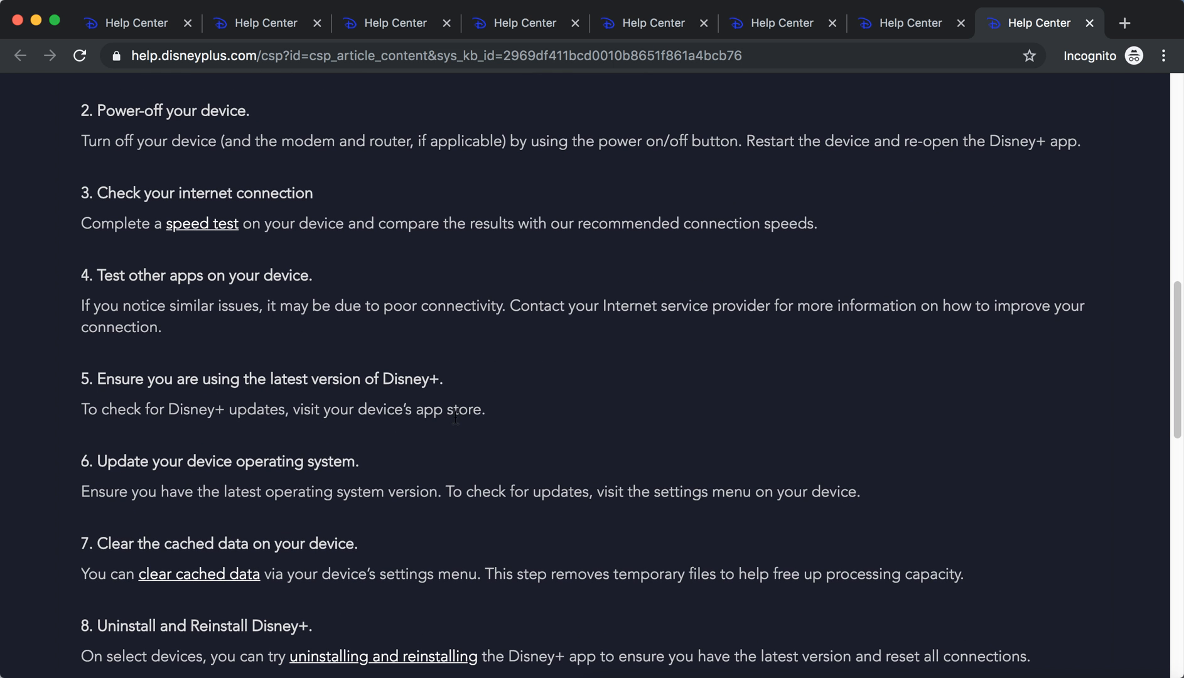
scroll("down", 3)
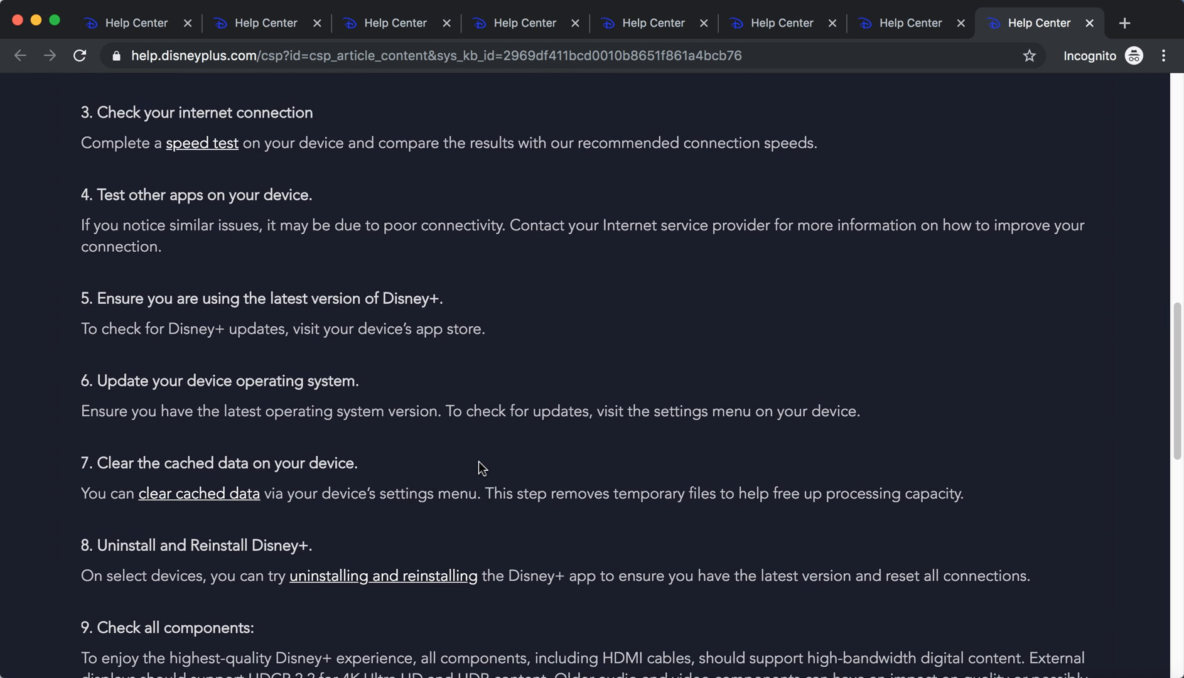
scroll("down", 3)
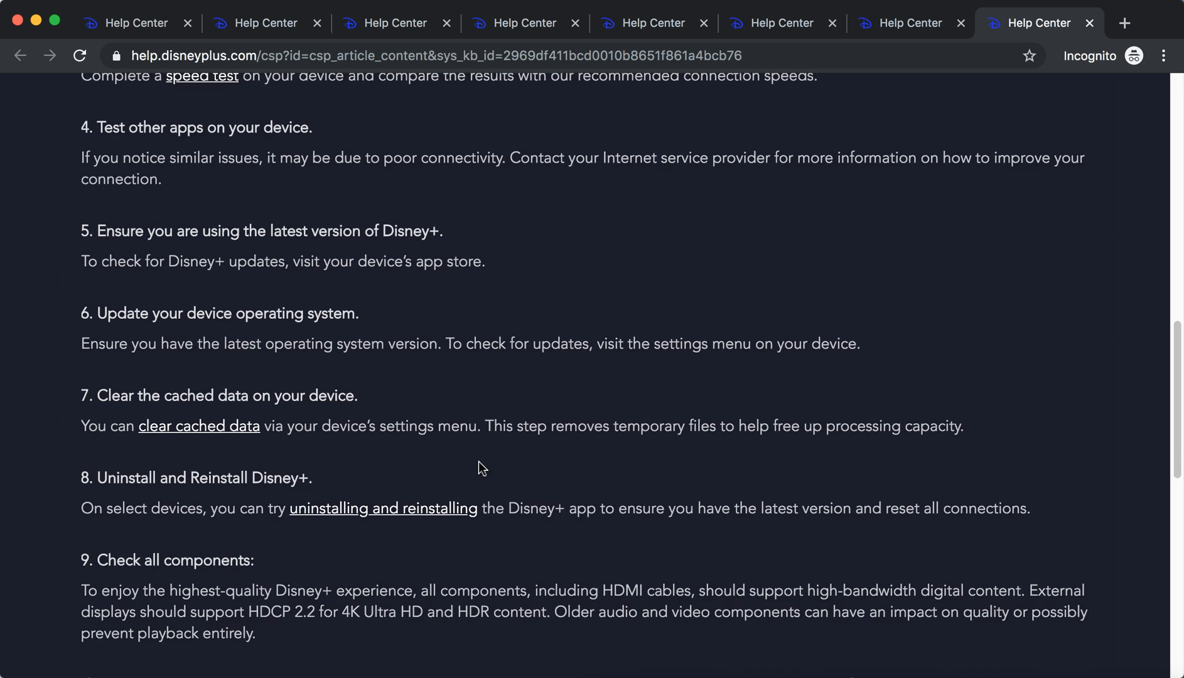
scroll("down", 3)
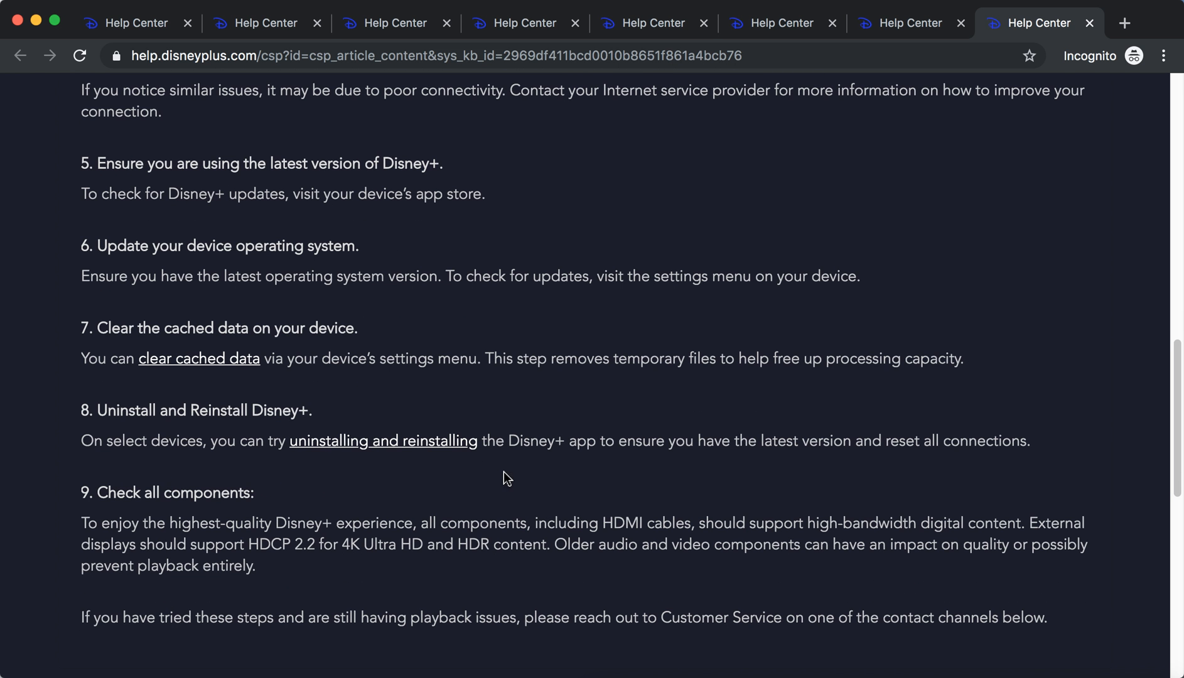
scroll("down", 3)
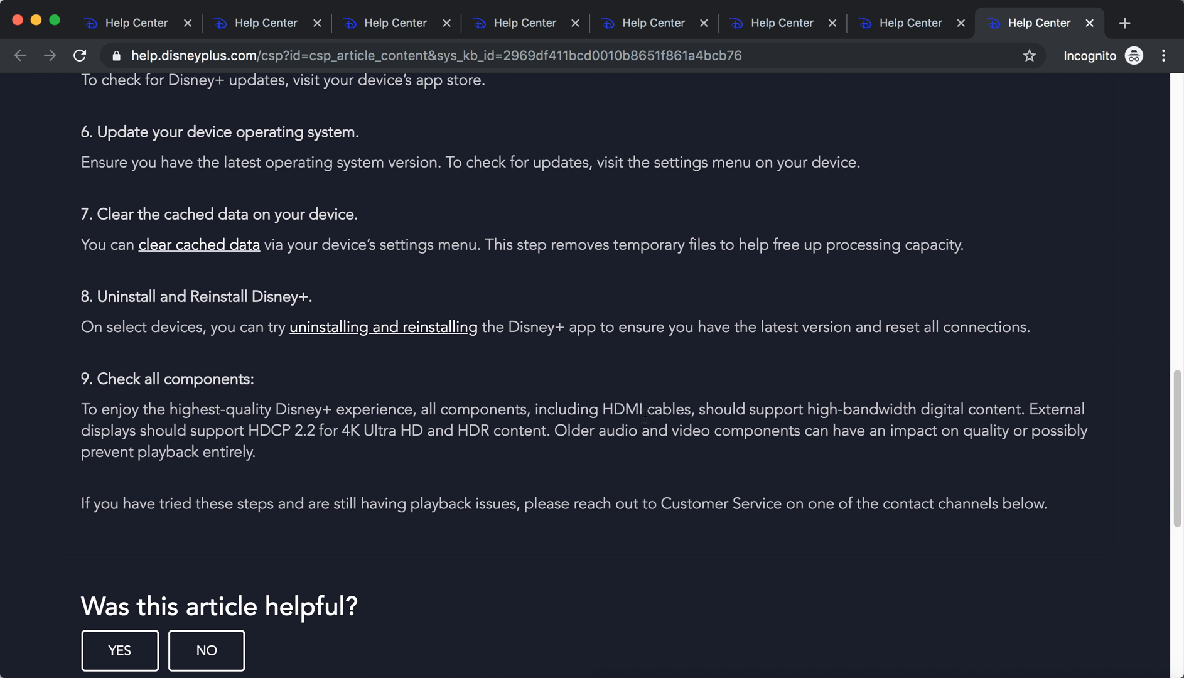
Scroll back up through the playback troubleshooting article toward its top
scroll("up", 3)
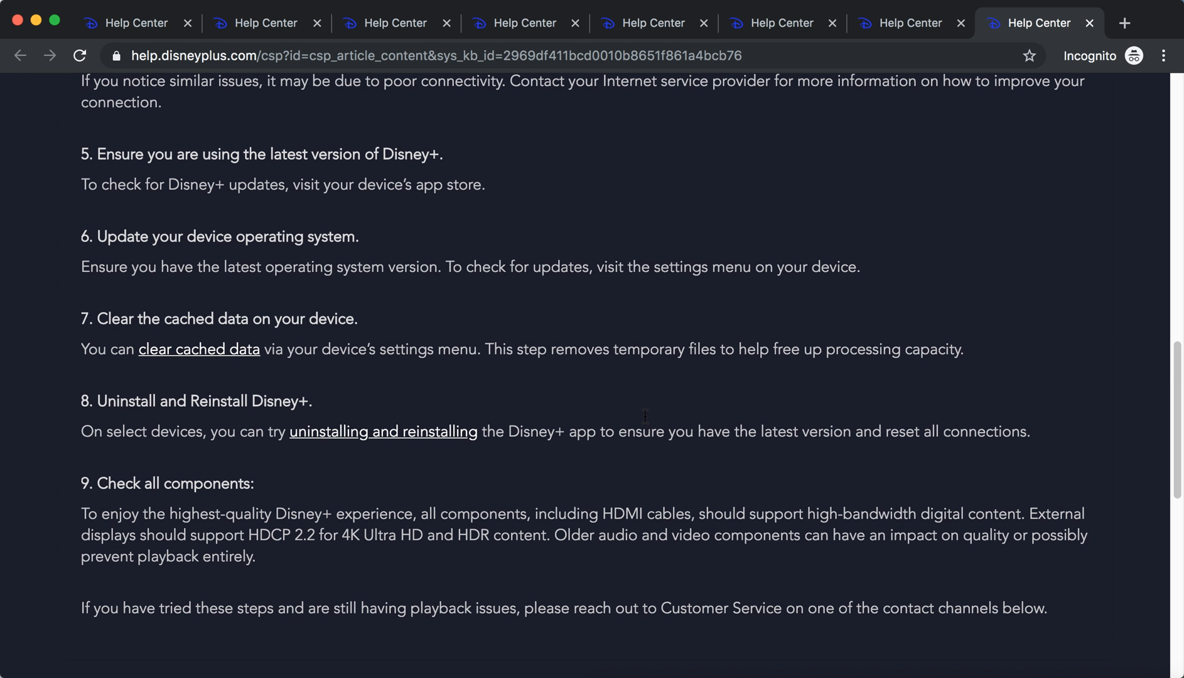
mouse_move(645, 422)
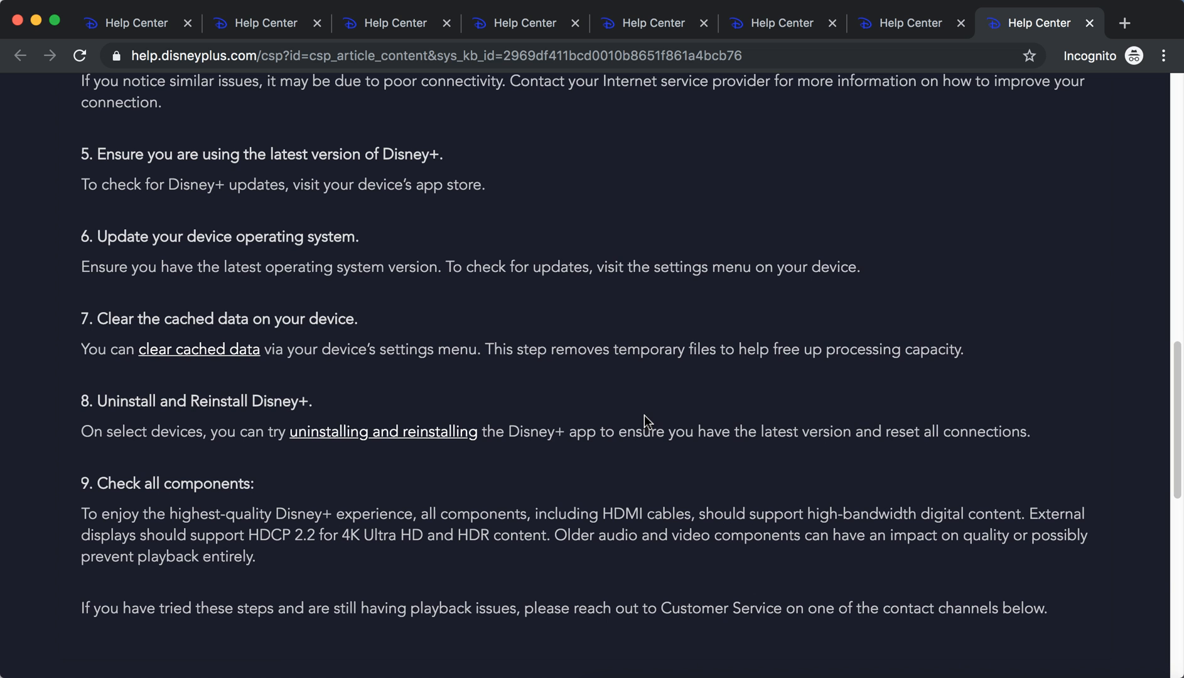
scroll("up", 3)
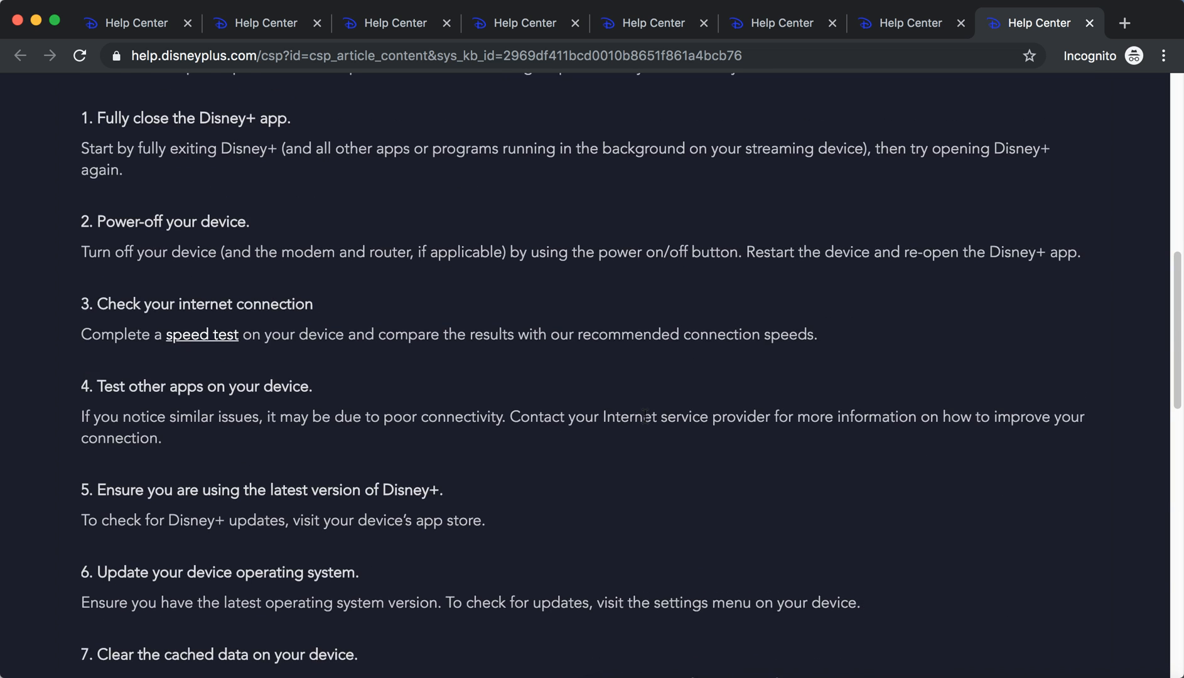
scroll("down", 3)
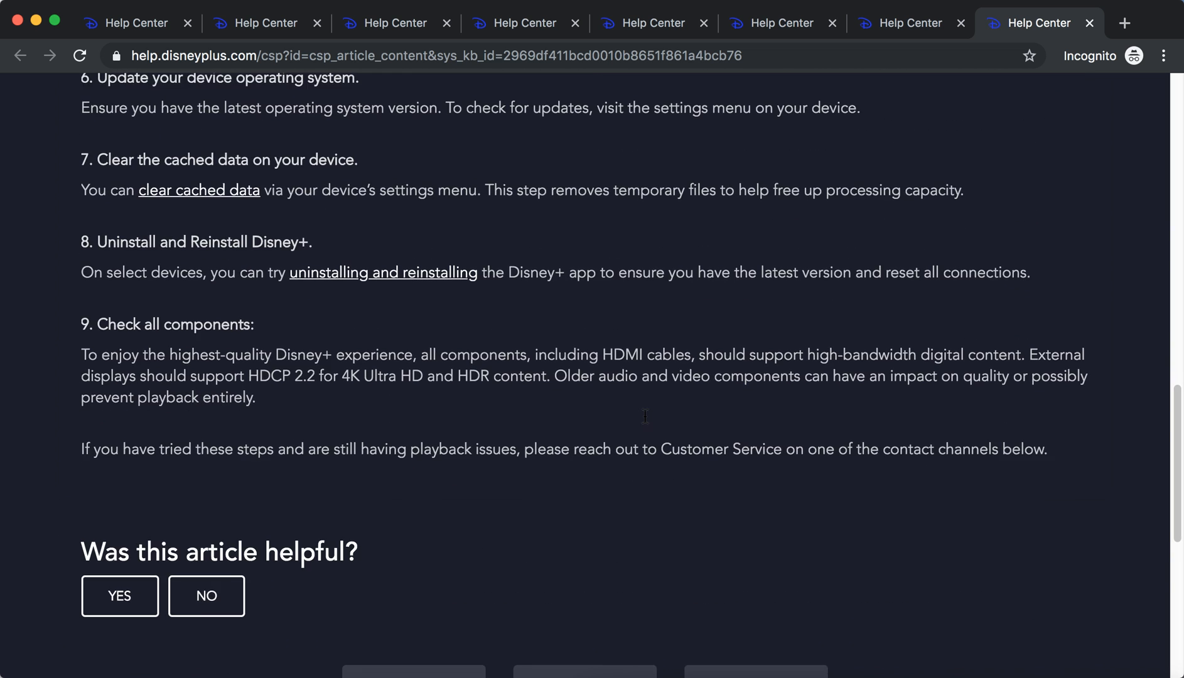
scroll("up", 3)
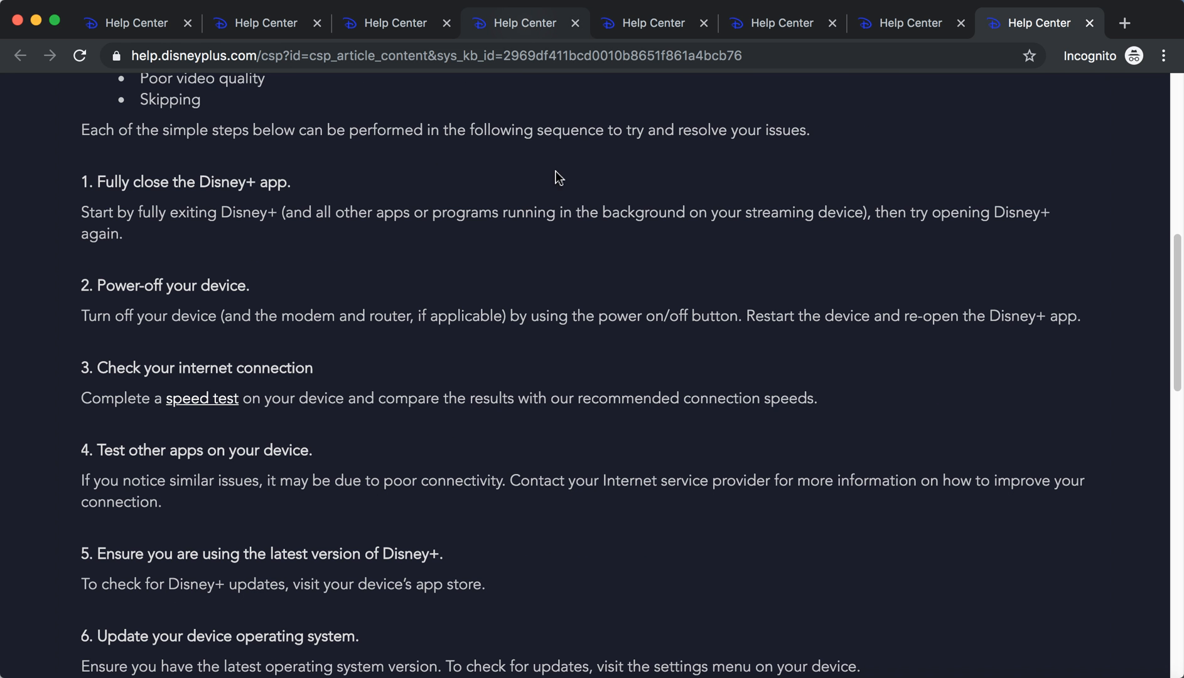
scroll("up", 3)
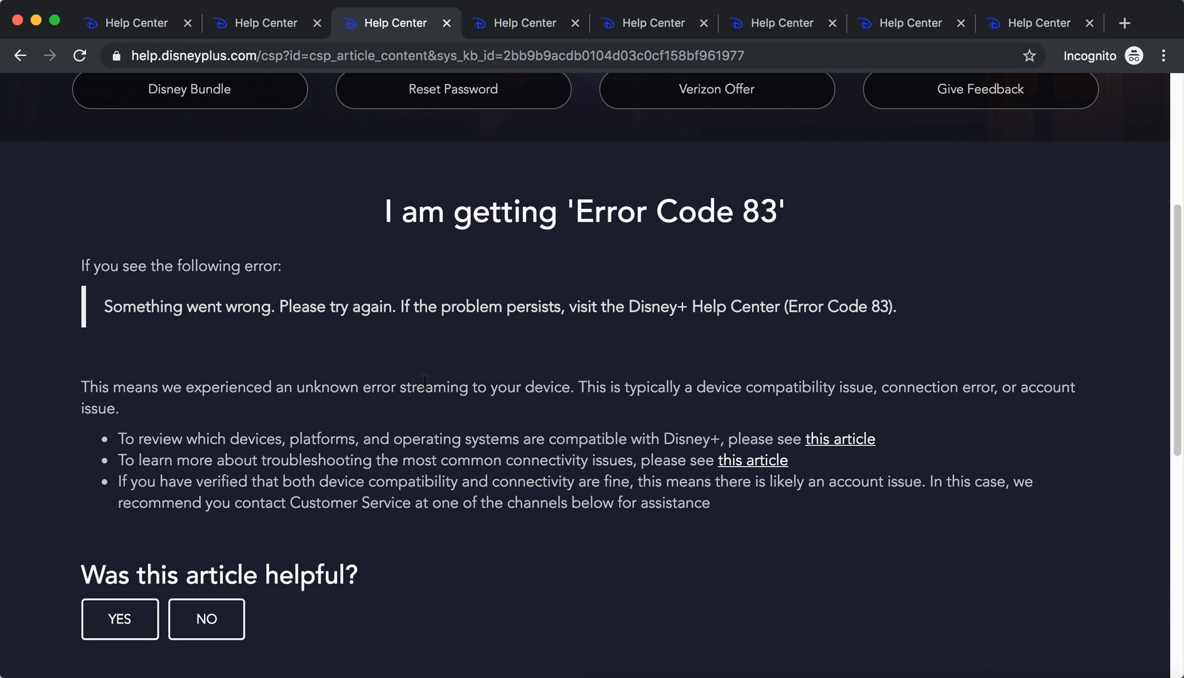
Scroll down the Error Code 83 article explaining the unknown streaming error
scroll("down", 3)
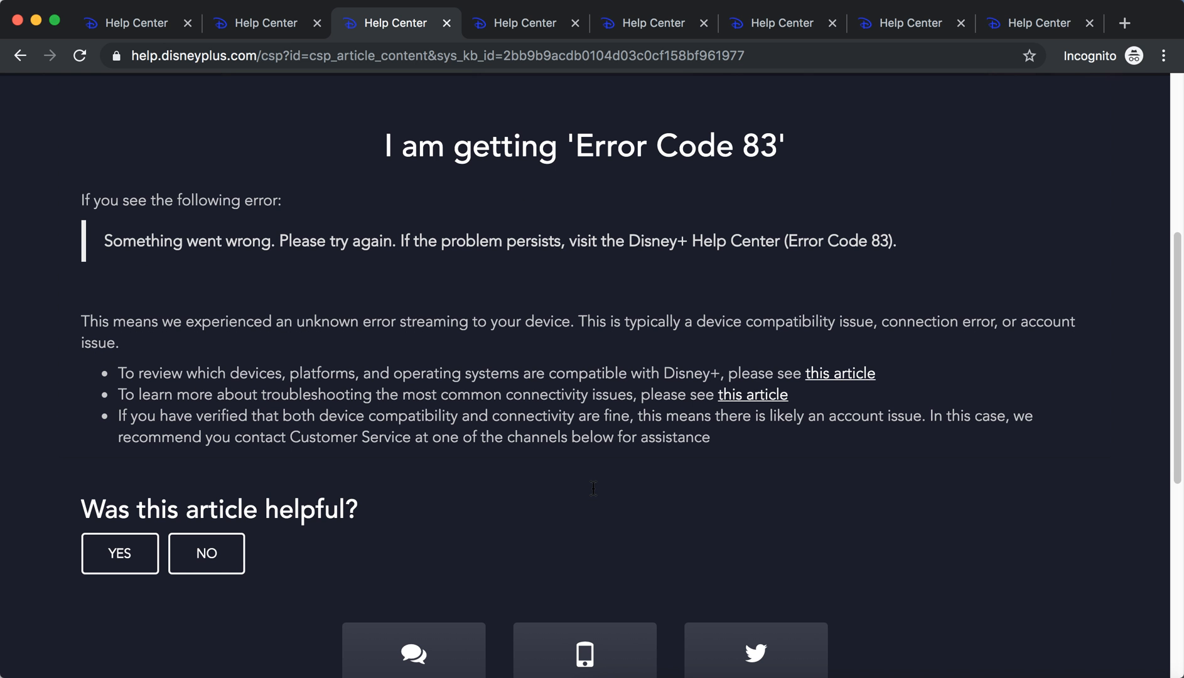
scroll("down", 3)
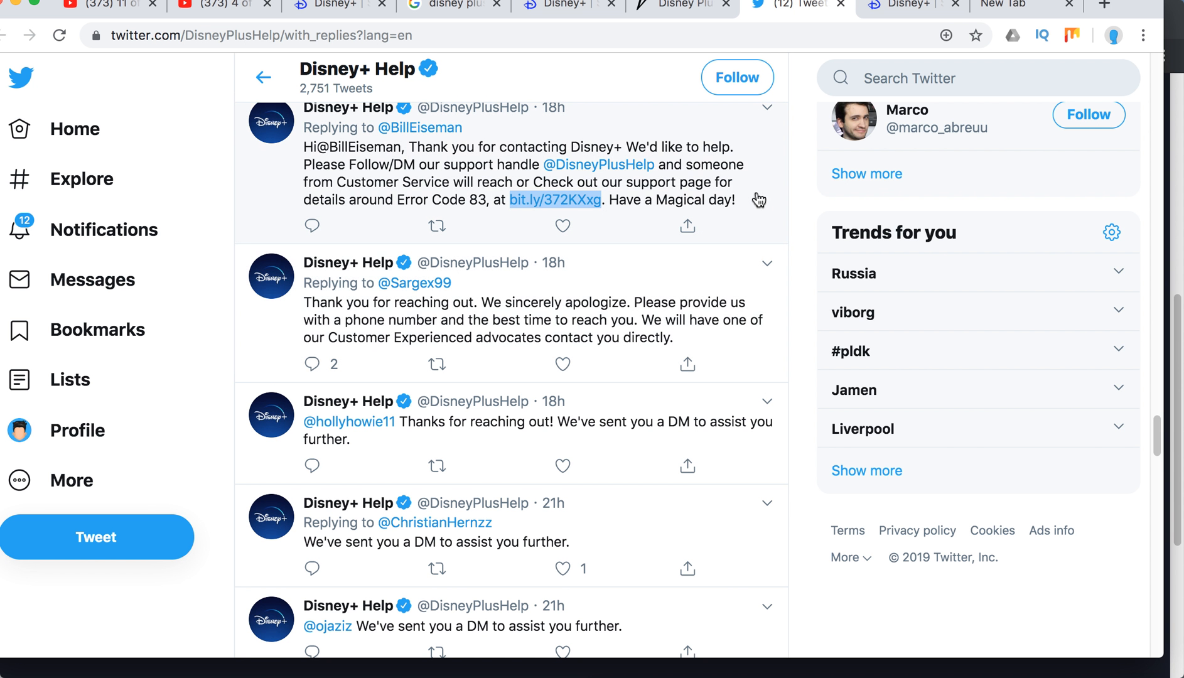
scroll("down", 3)
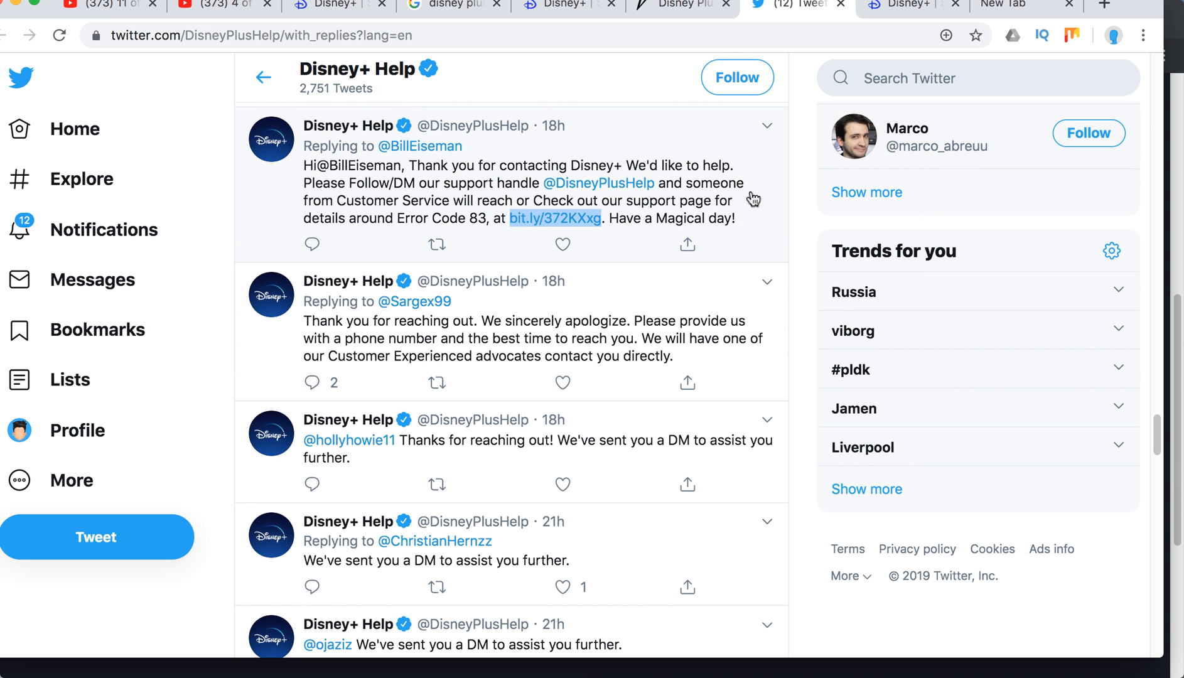
mouse_move(483, 226)
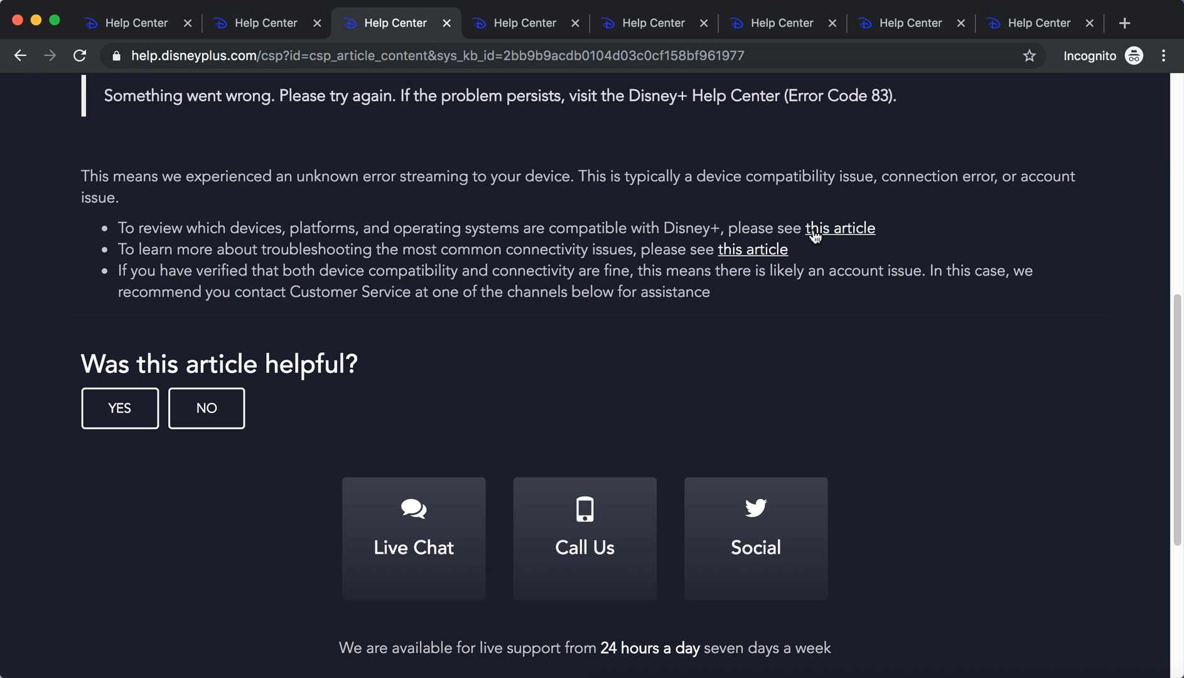
mouse_move(562, 574)
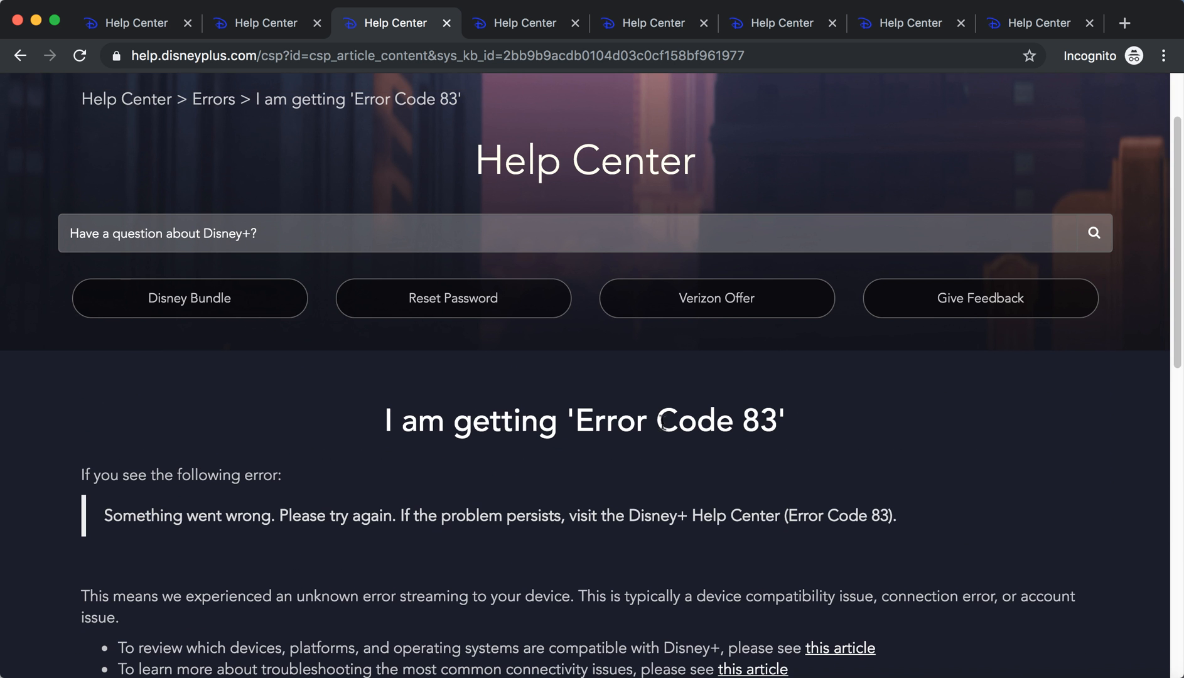
Scroll the Error Code 83 article to its Live Chat, Call Us and Social contact options
scroll("down", 3)
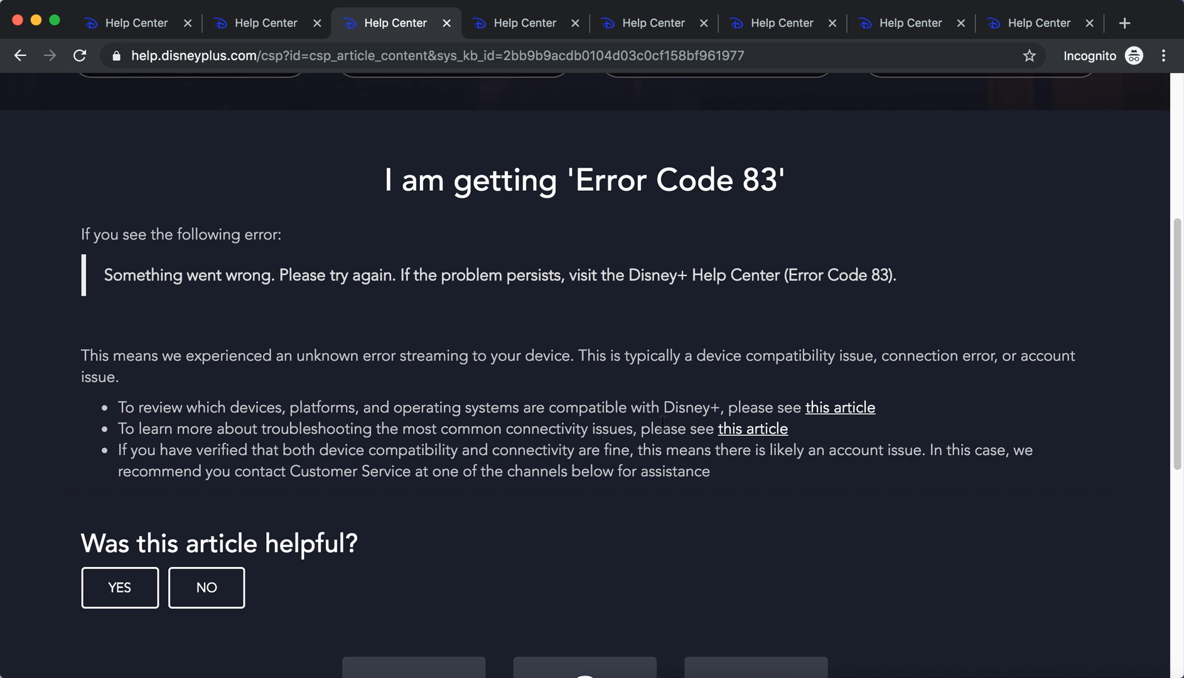
scroll("down", 3)
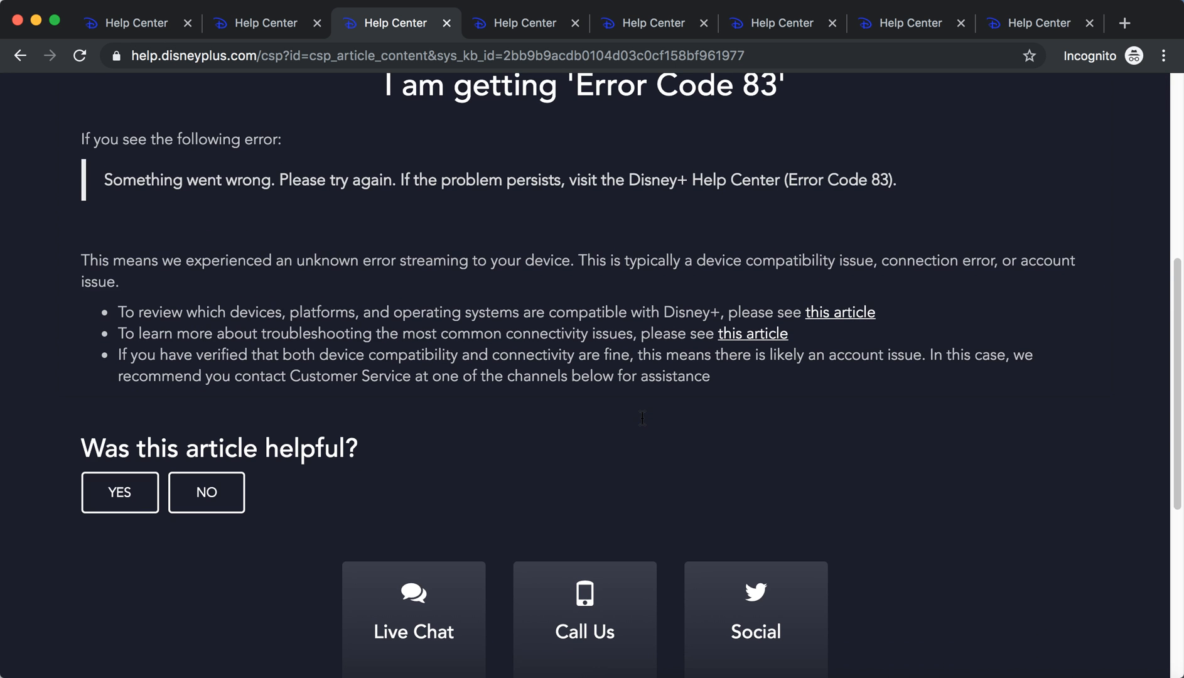